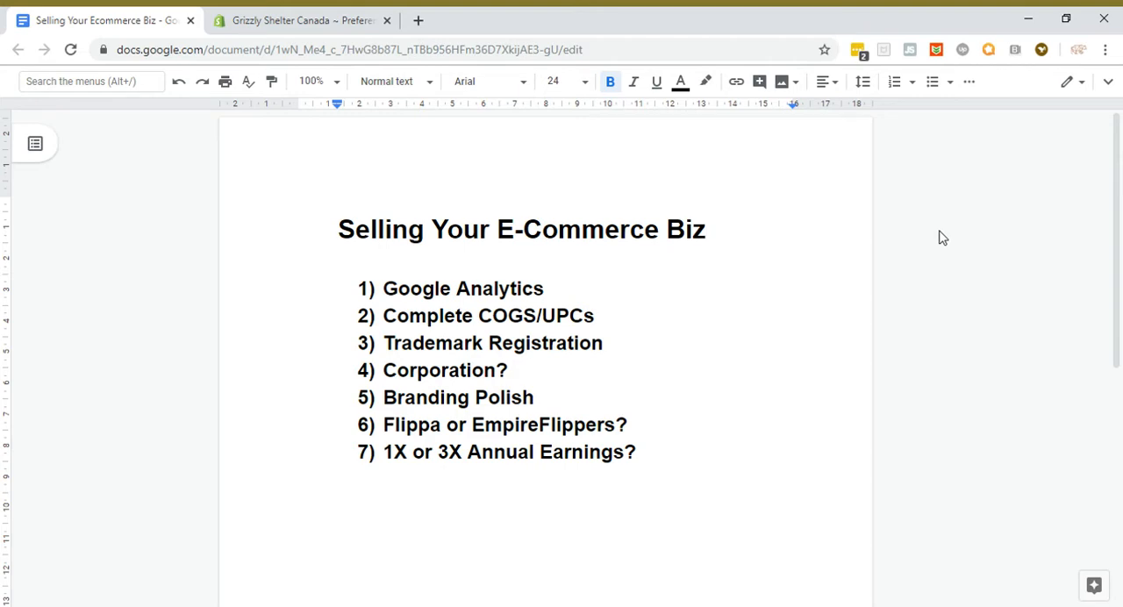
pyautogui.moveTo(685, 299)
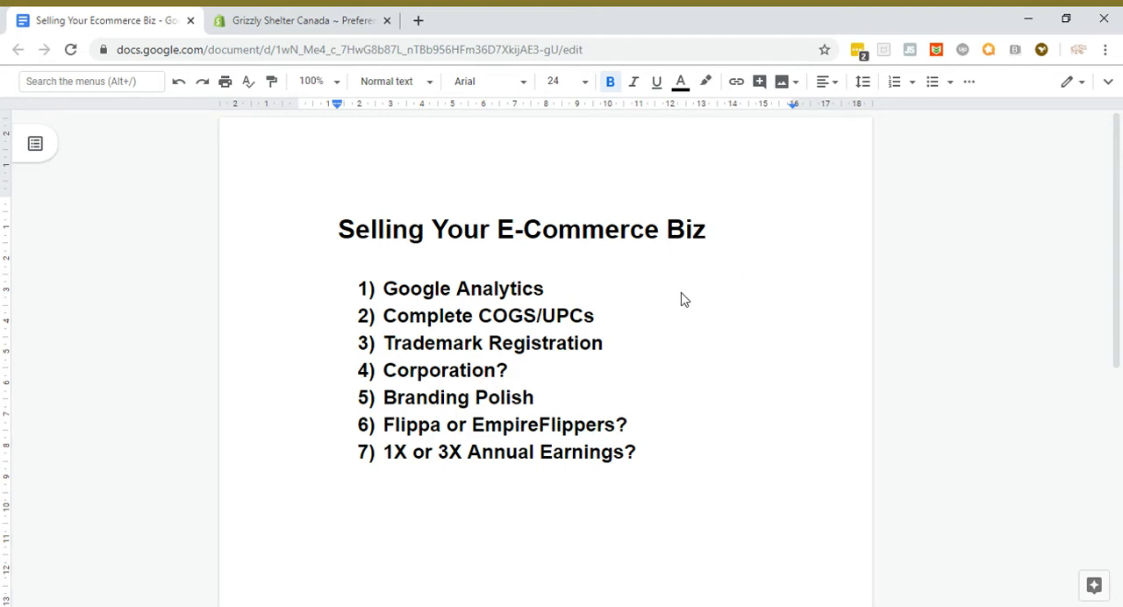
pyautogui.moveTo(884, 117)
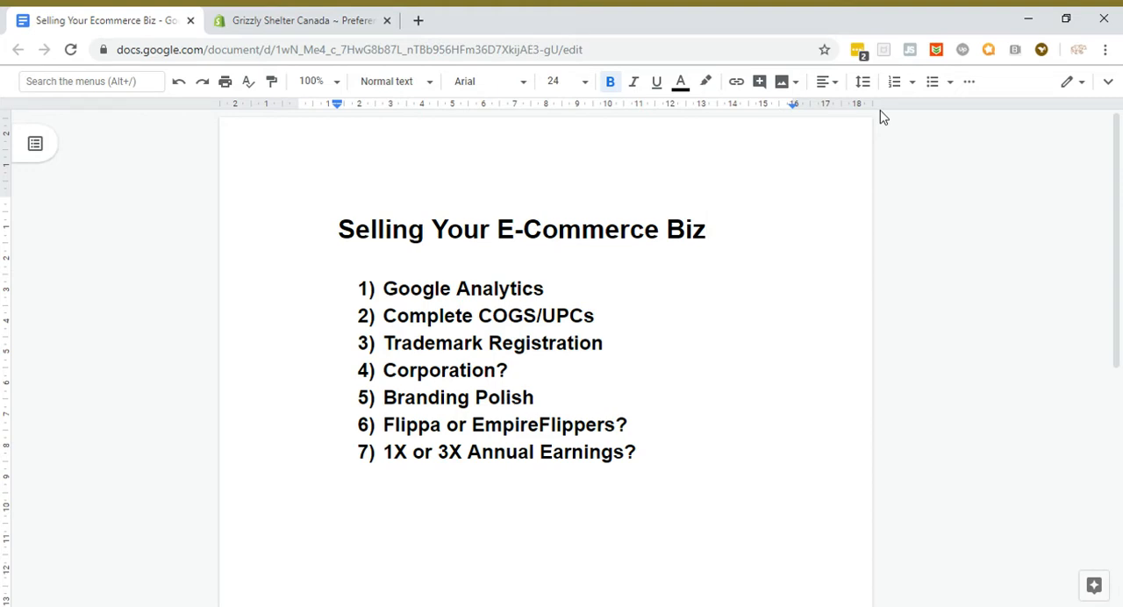
pyautogui.moveTo(904, 99)
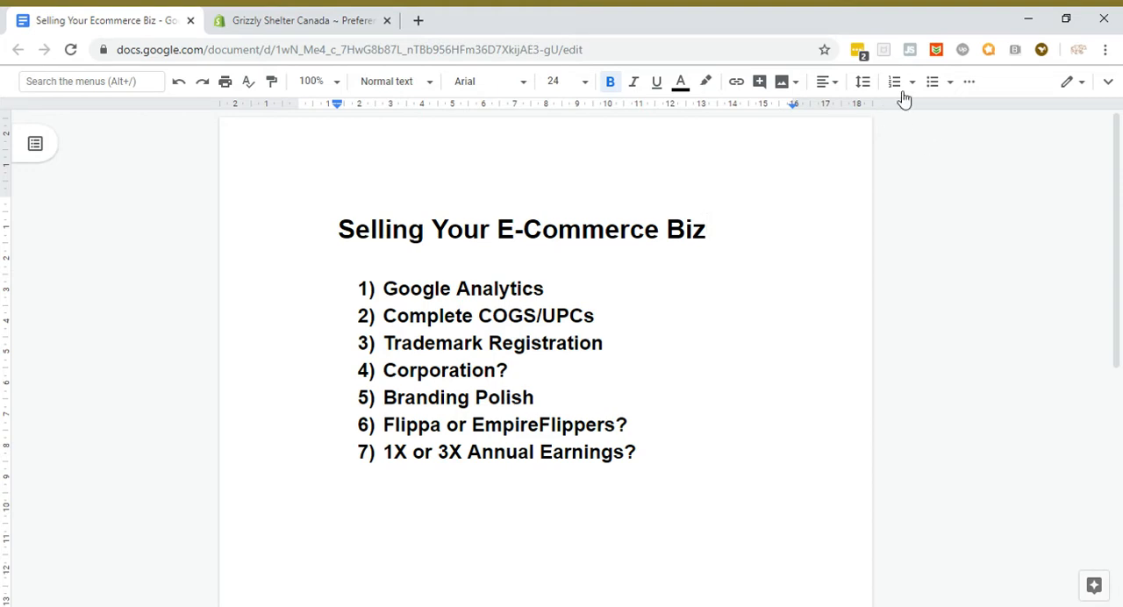
# Step: View Shopify's Preferences page with the Google Analytics and Facebook Pixel settings
pyautogui.click(302, 19)
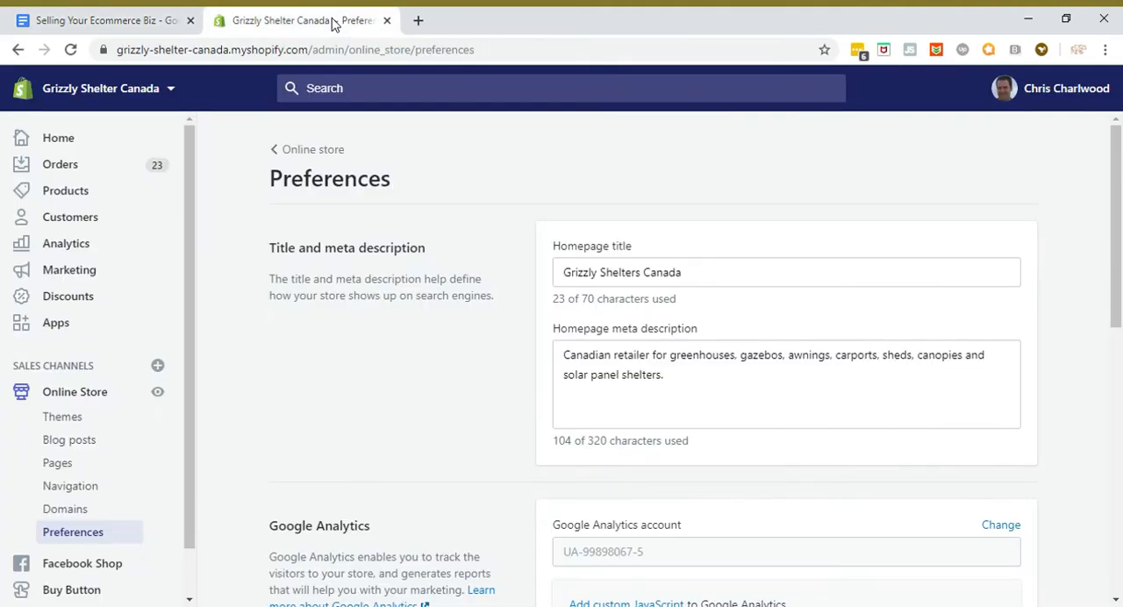
pyautogui.moveTo(340, 221)
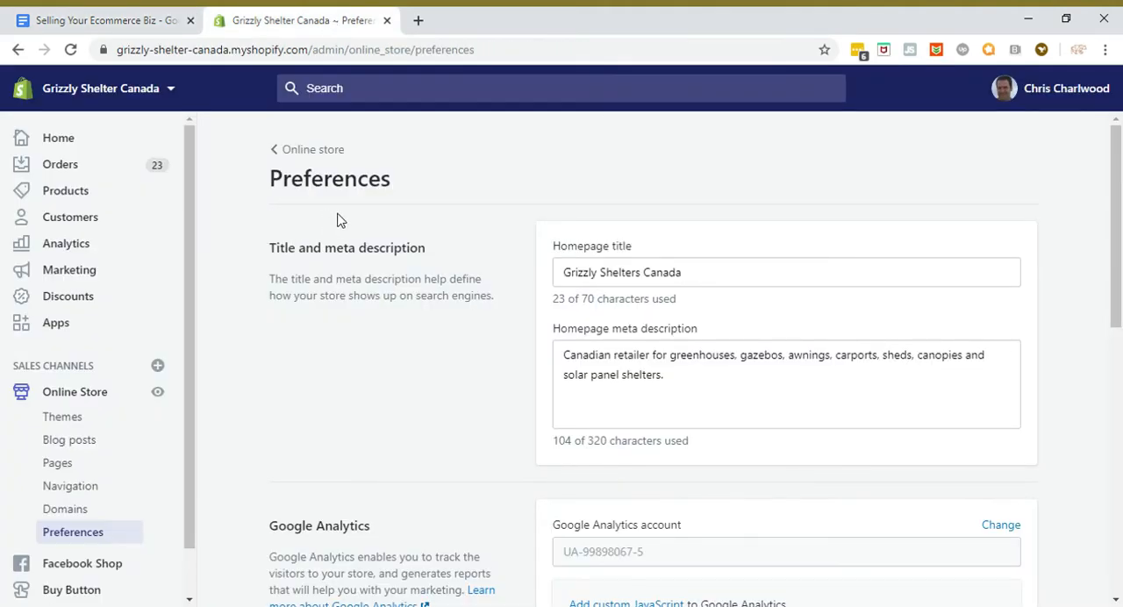
pyautogui.moveTo(82, 532)
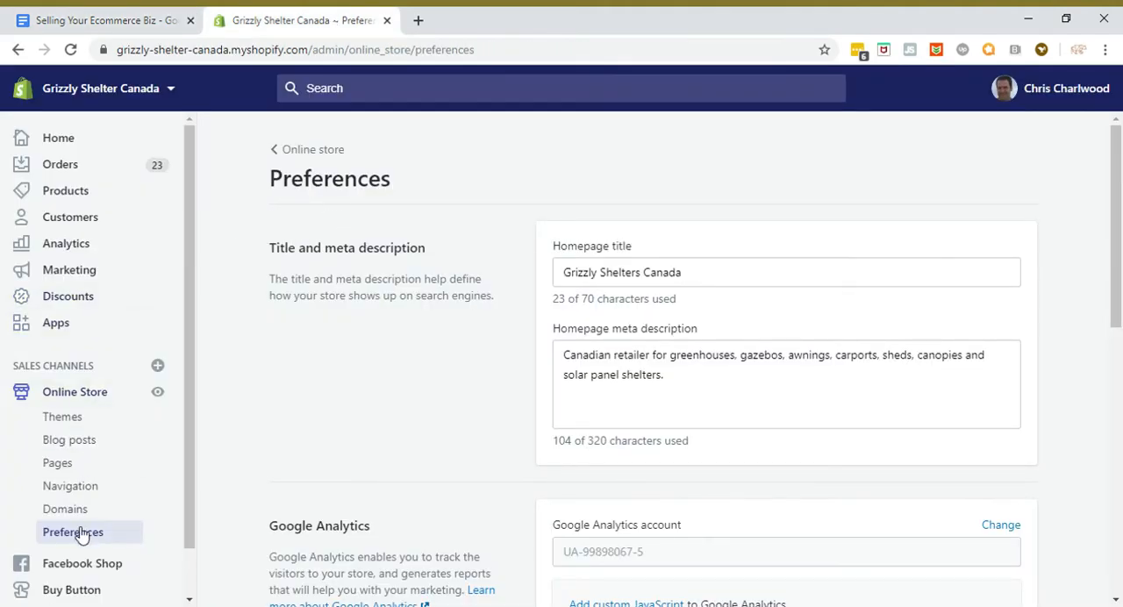
pyautogui.scroll(-3)
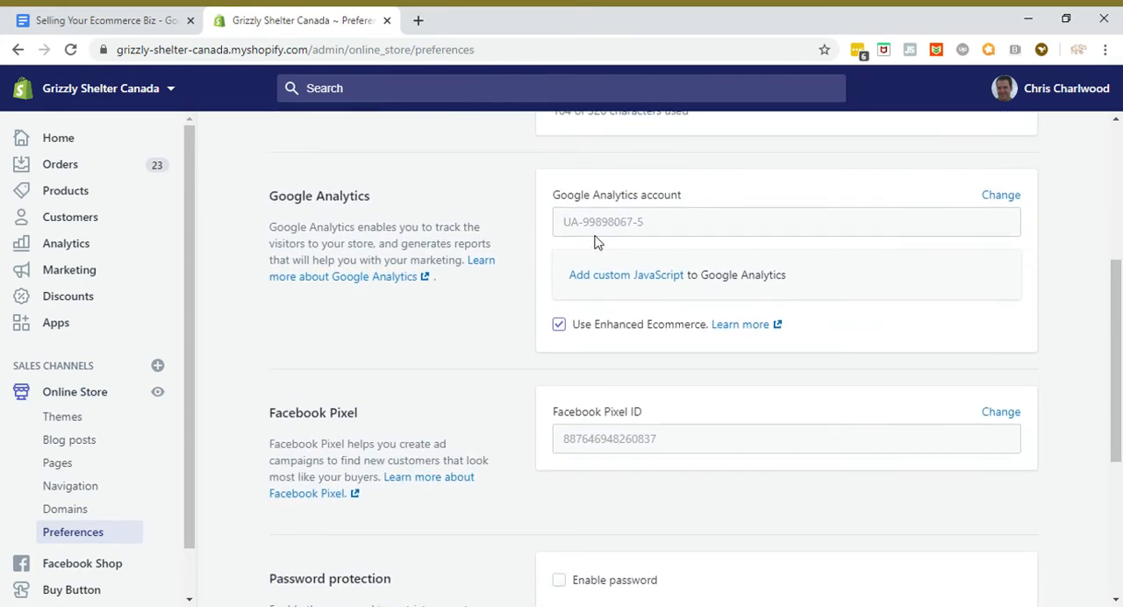
pyautogui.scroll(3)
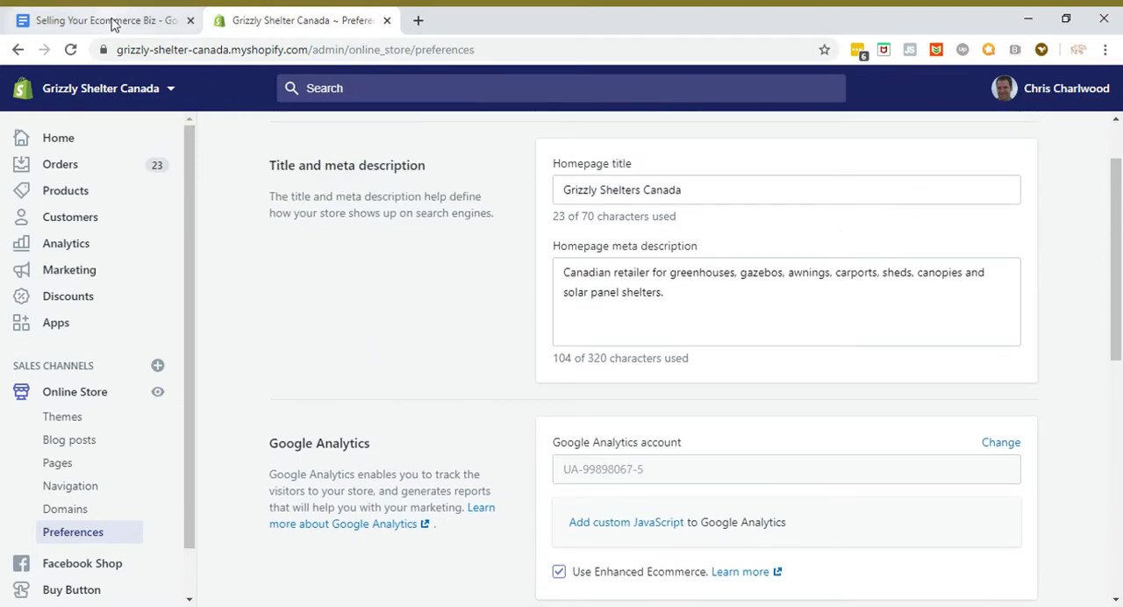
# Step: Switch to the Google Docs tab showing the seven-item checklist
pyautogui.click(97, 19)
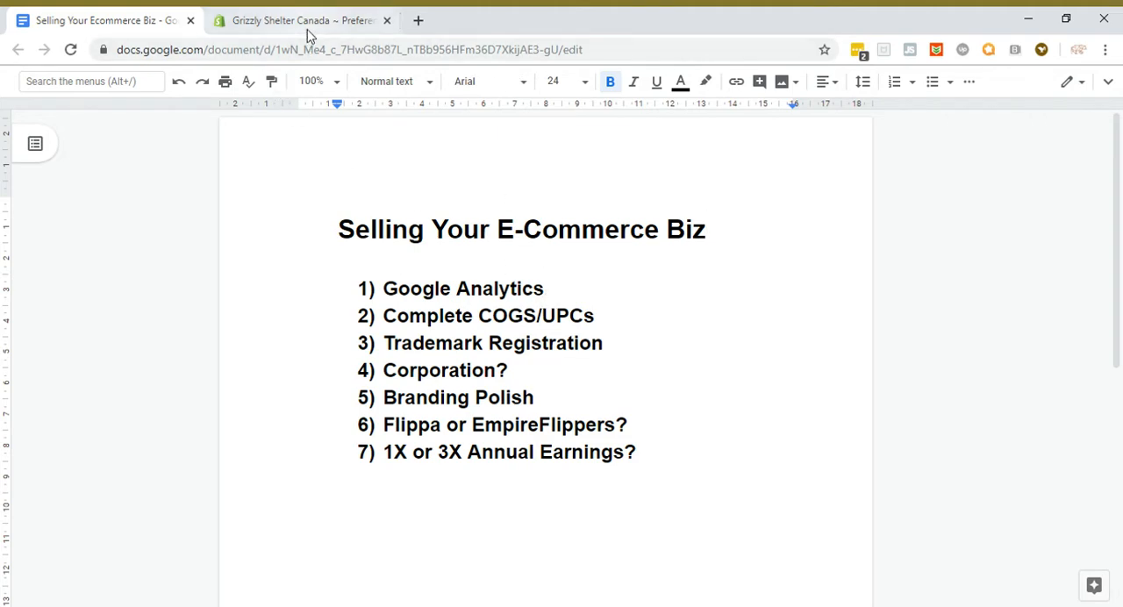
# Step: Go to Shopify's main Settings page and choose Checkout
pyautogui.click(303, 19)
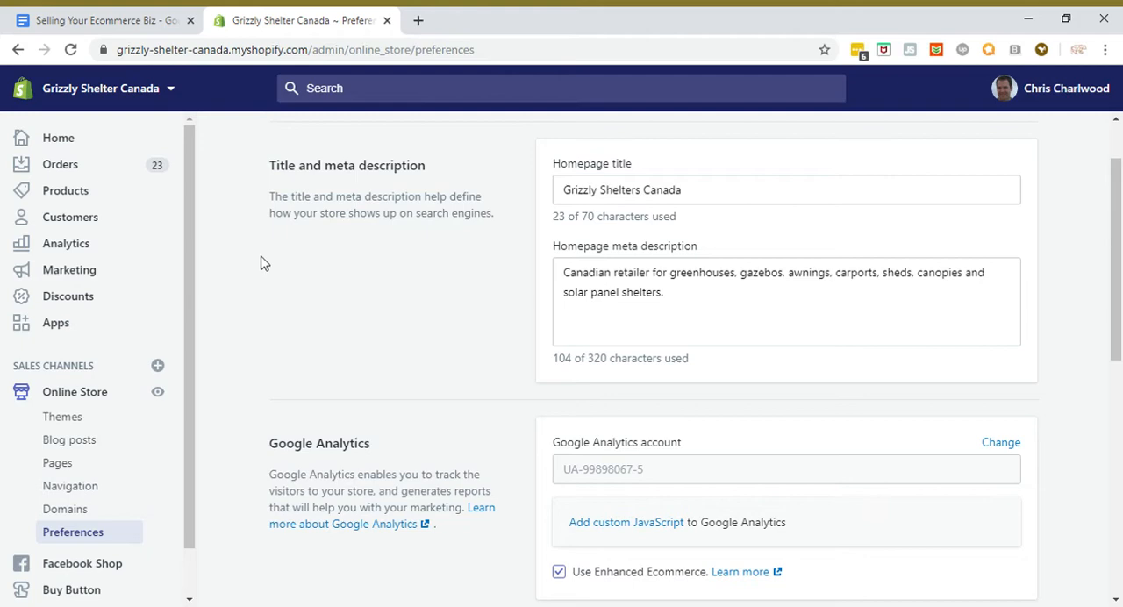
pyautogui.moveTo(144, 525)
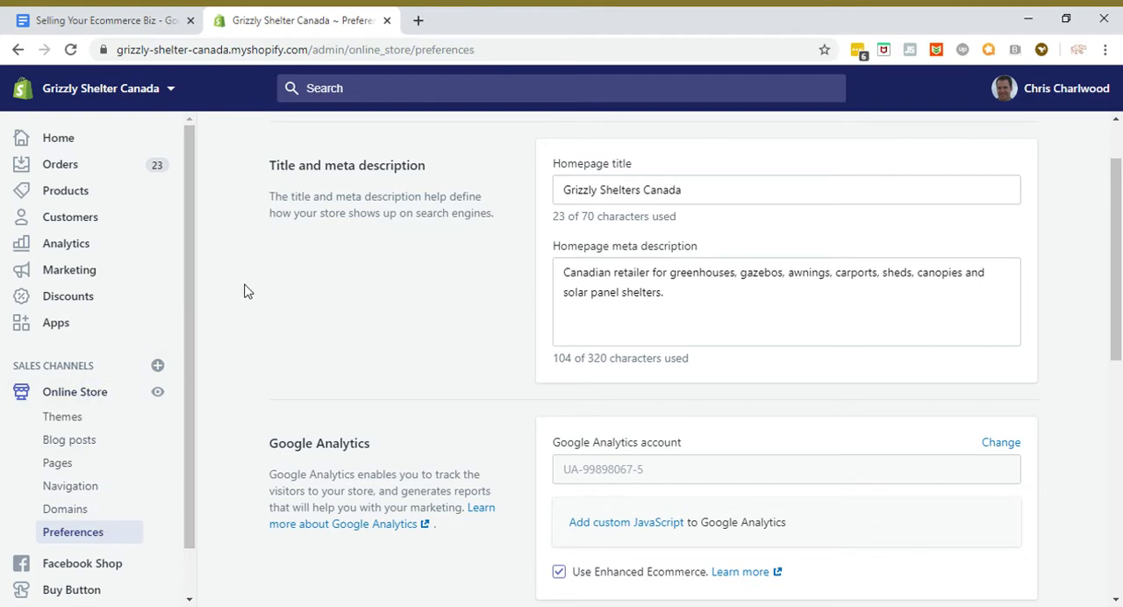
pyautogui.scroll(-3)
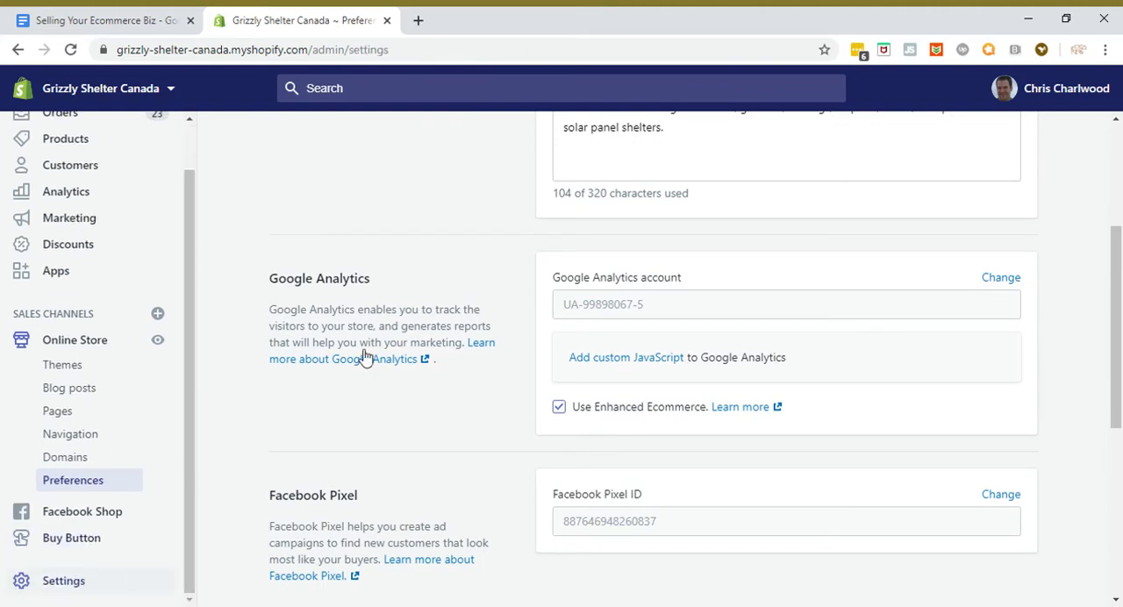
pyautogui.click(63, 580)
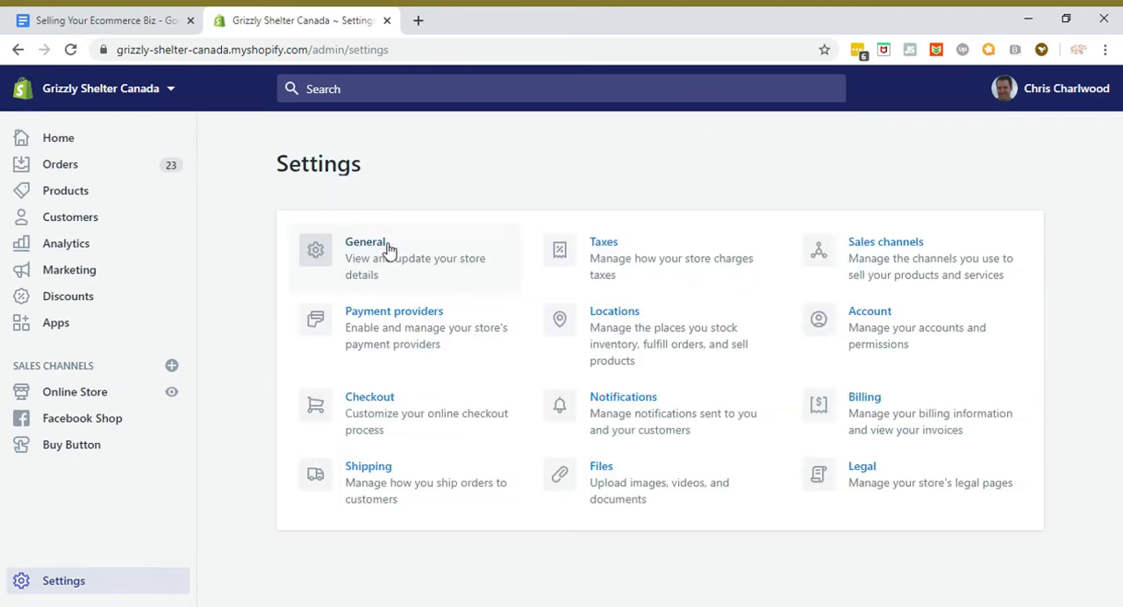
pyautogui.moveTo(492, 173)
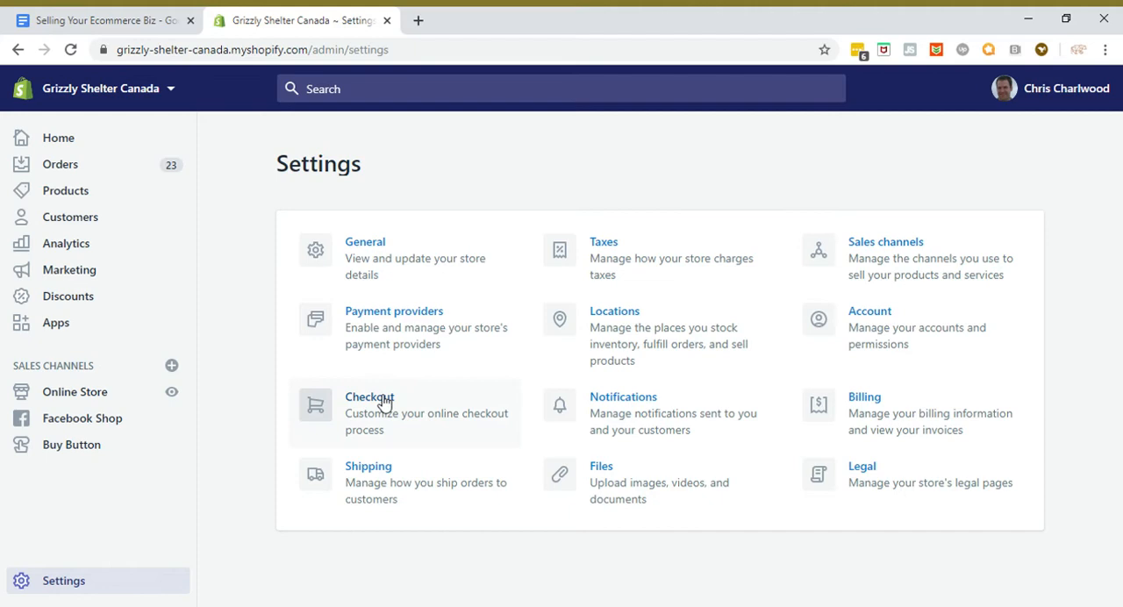
pyautogui.click(369, 396)
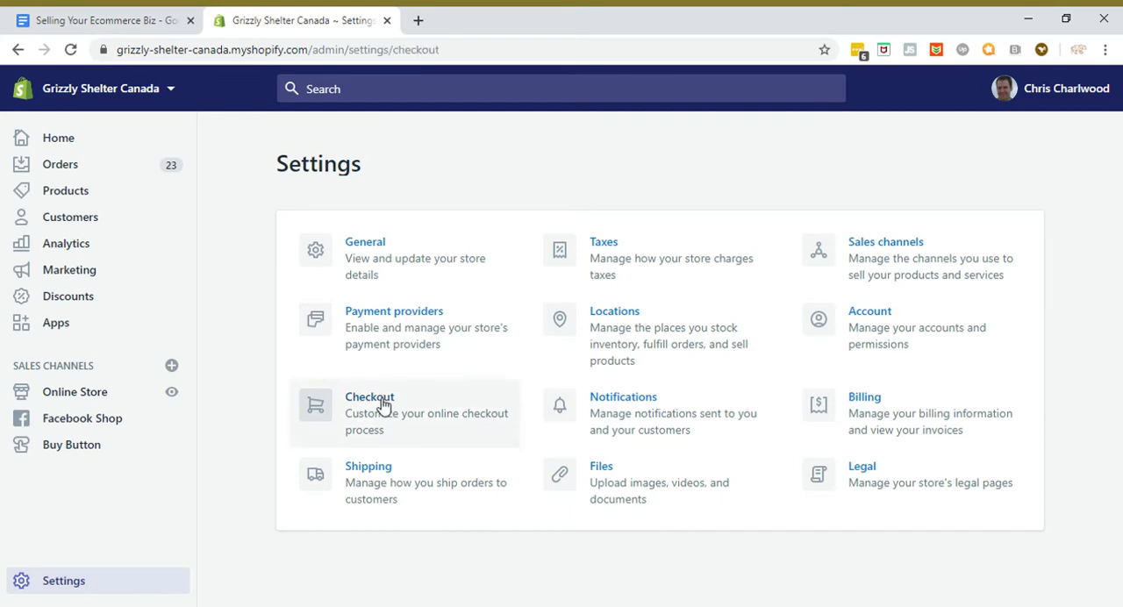
# Step: Scroll through Shopify's Checkout settings from customer accounts down to Additional scripts
pyautogui.click(369, 397)
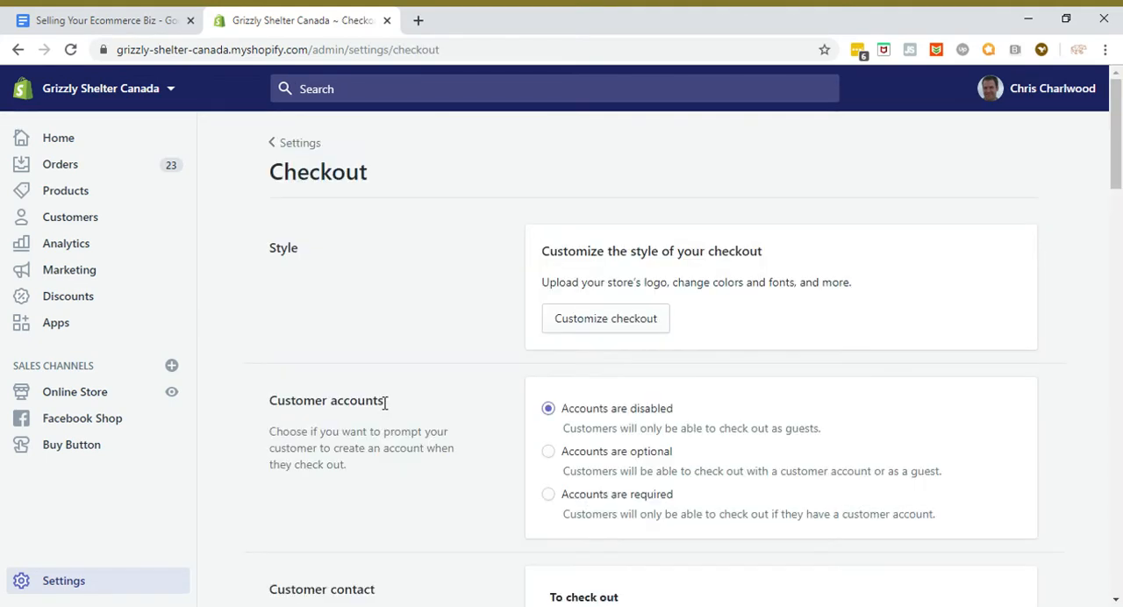
pyautogui.scroll(-3)
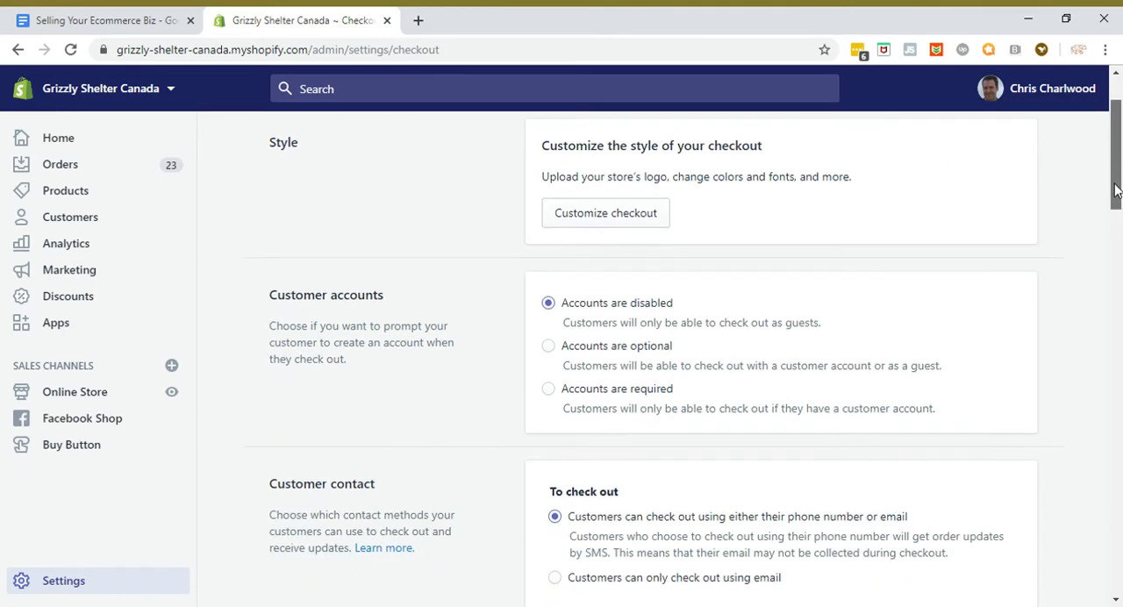
pyautogui.scroll(-3)
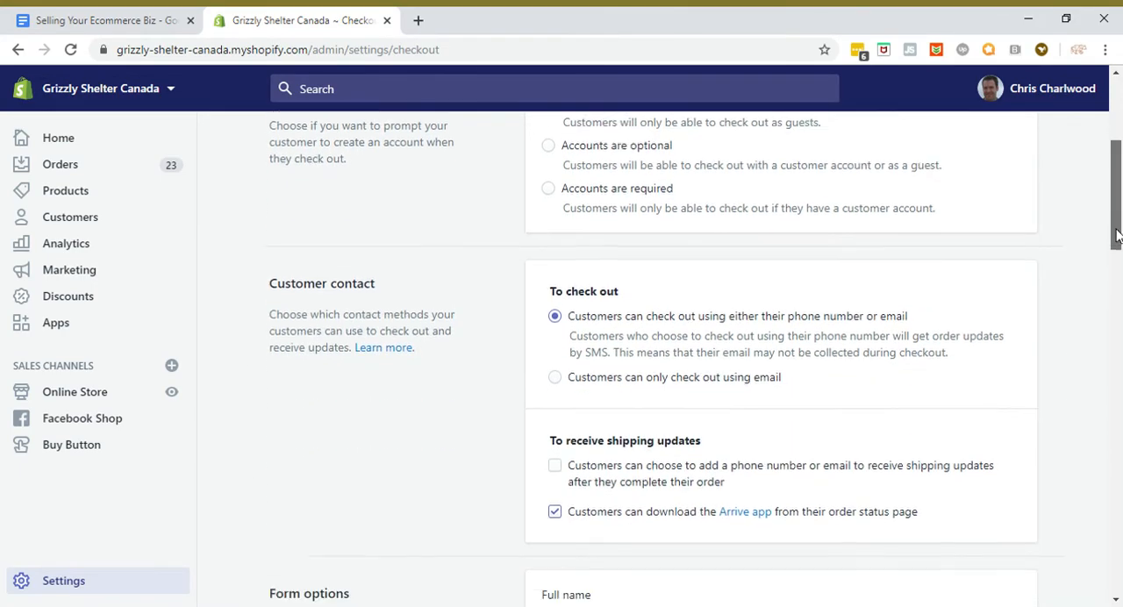
pyautogui.scroll(-3)
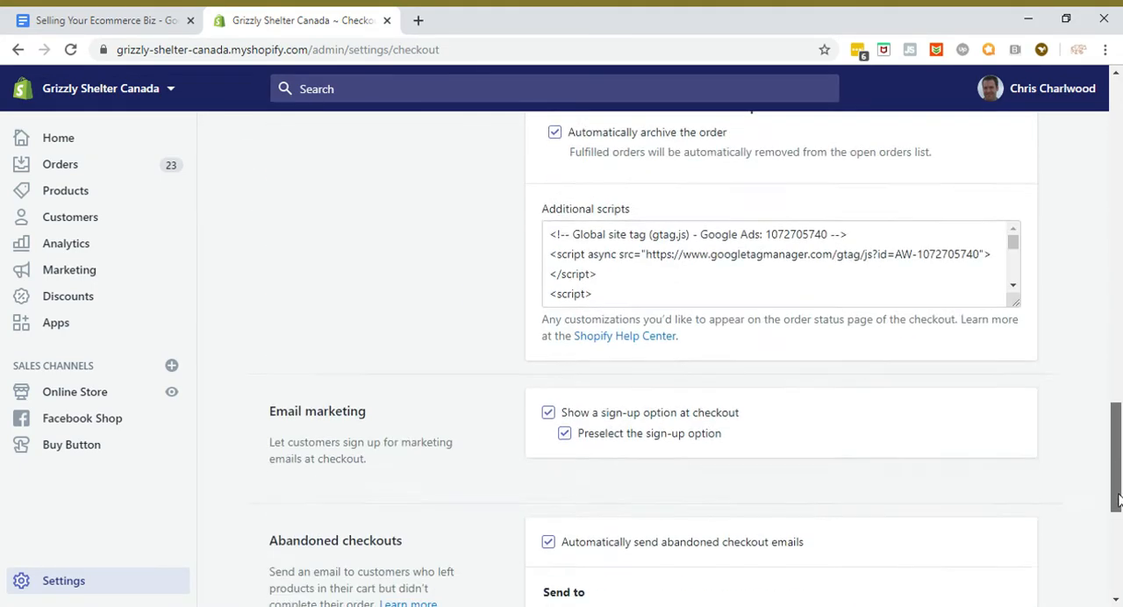
pyautogui.scroll(-3)
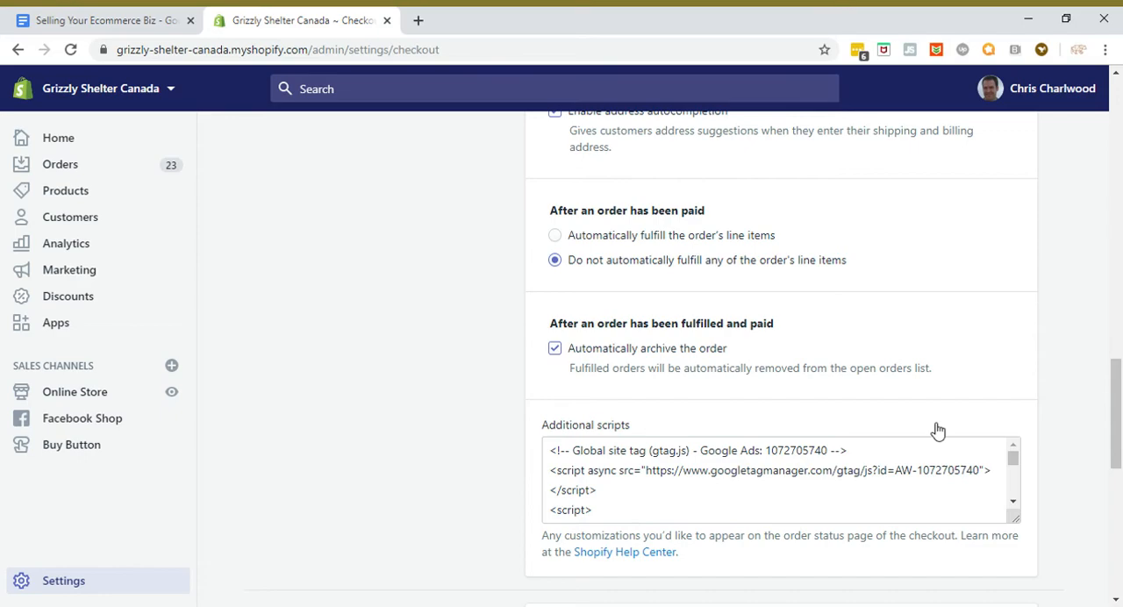
pyautogui.scroll(-3)
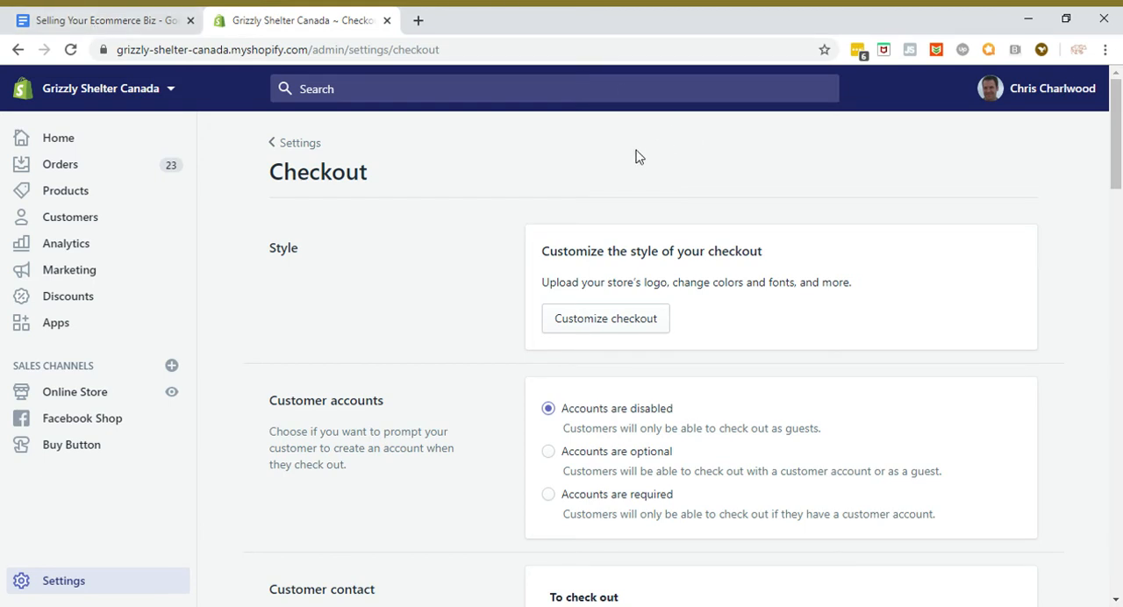
pyautogui.moveTo(611, 165)
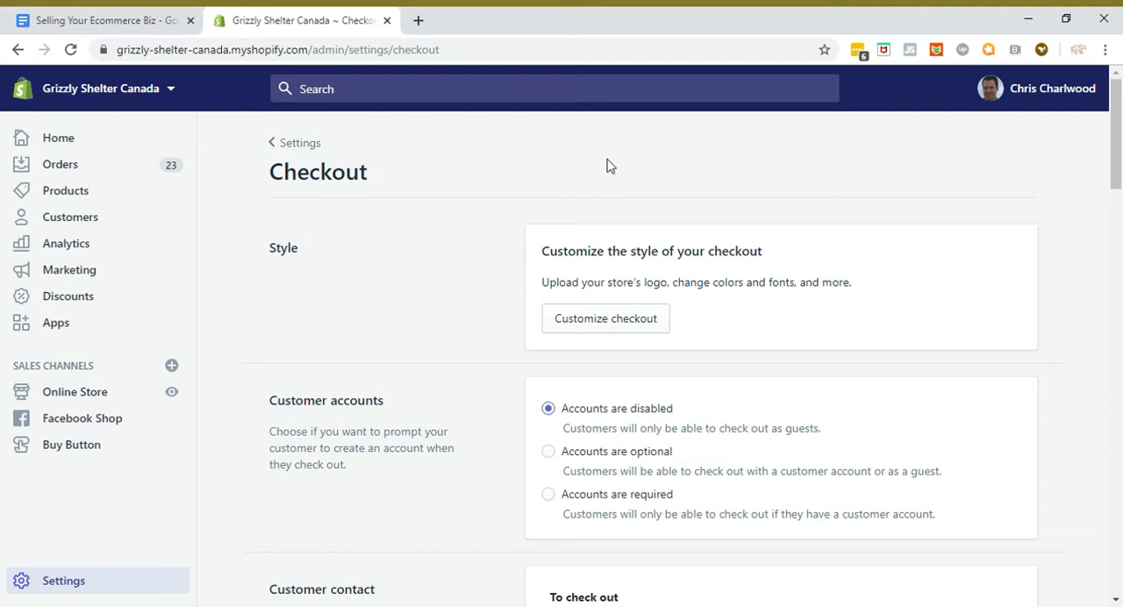
pyautogui.moveTo(503, 162)
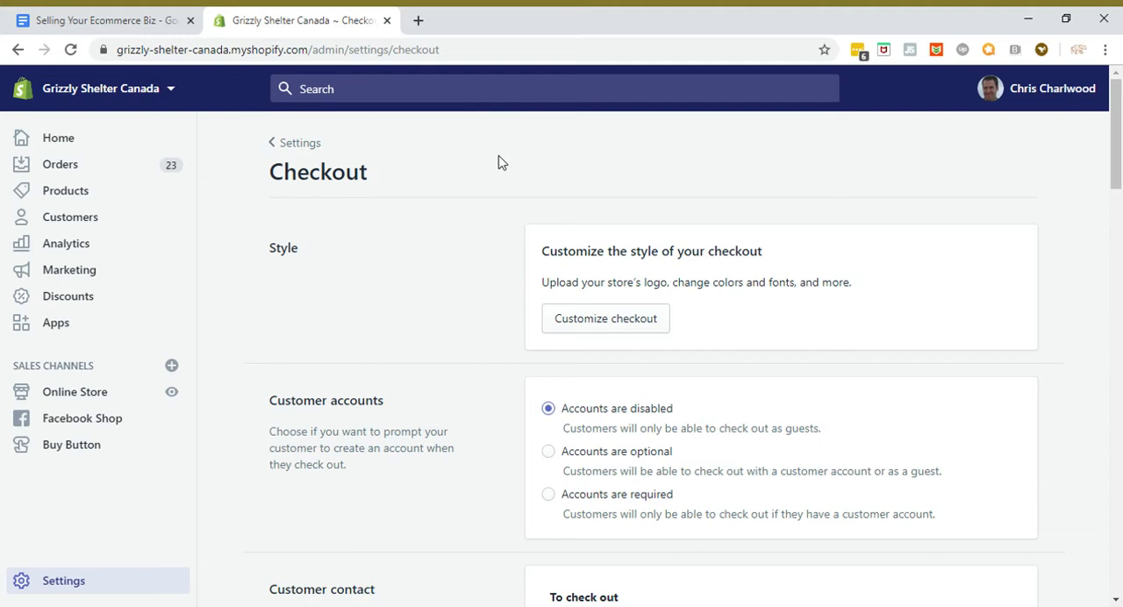
pyautogui.moveTo(511, 173)
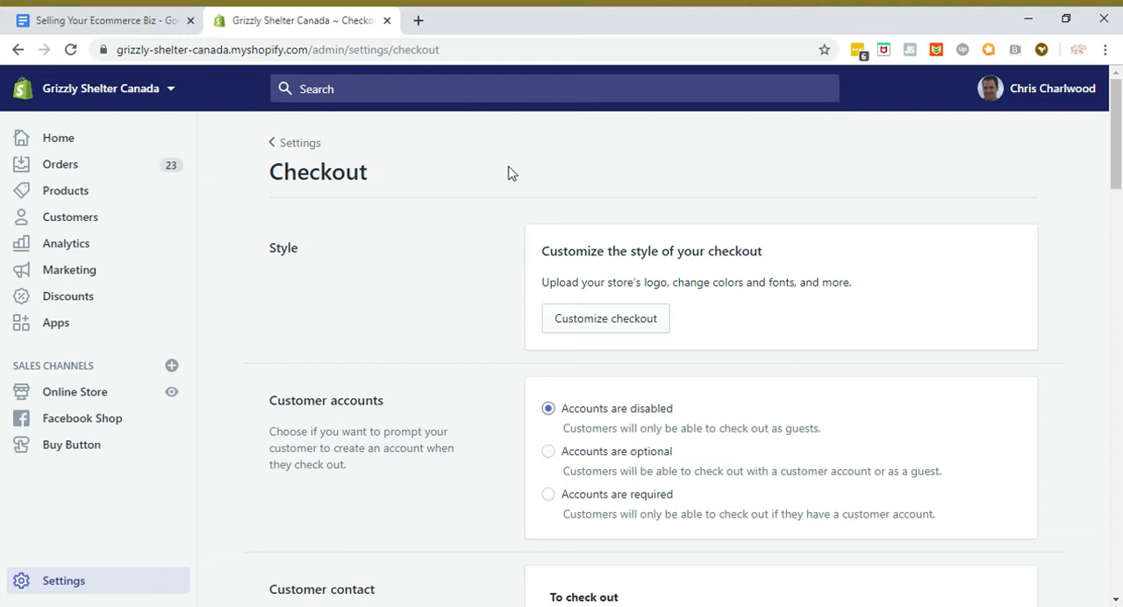
pyautogui.moveTo(500, 164)
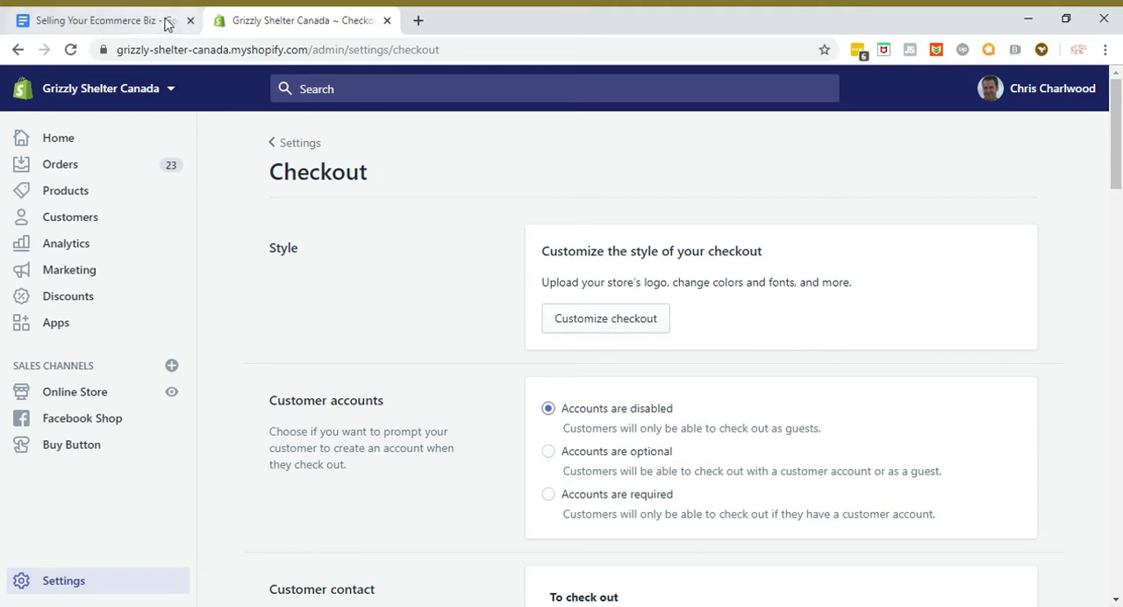
# Step: Append ' - CIPO' to item 3, making it 'Trademark Registration - CIPO'
pyautogui.click(96, 19)
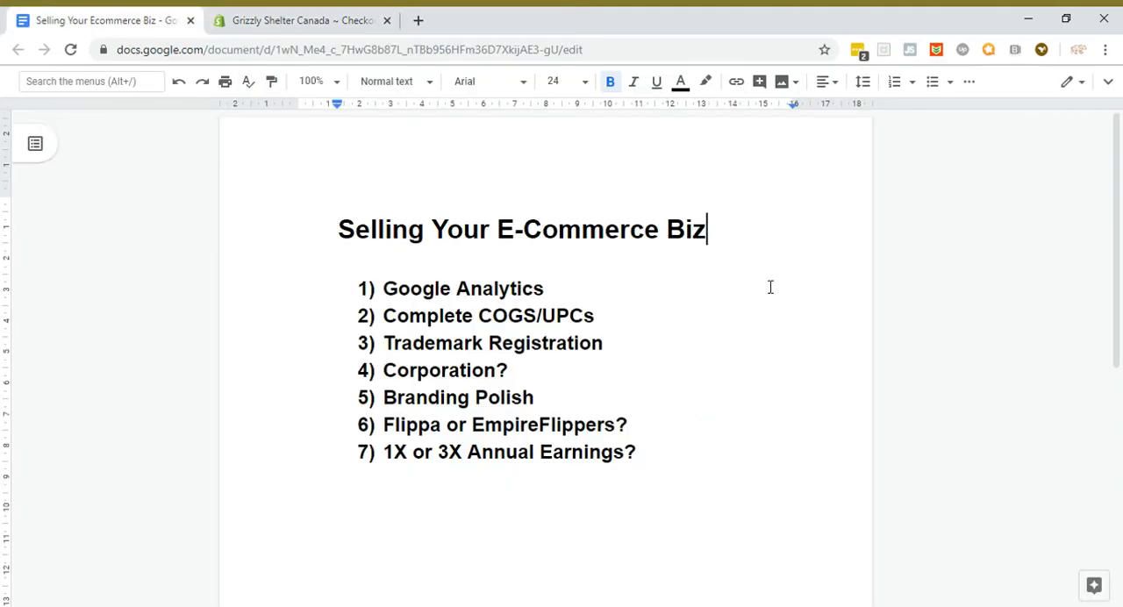
pyautogui.moveTo(299, 335)
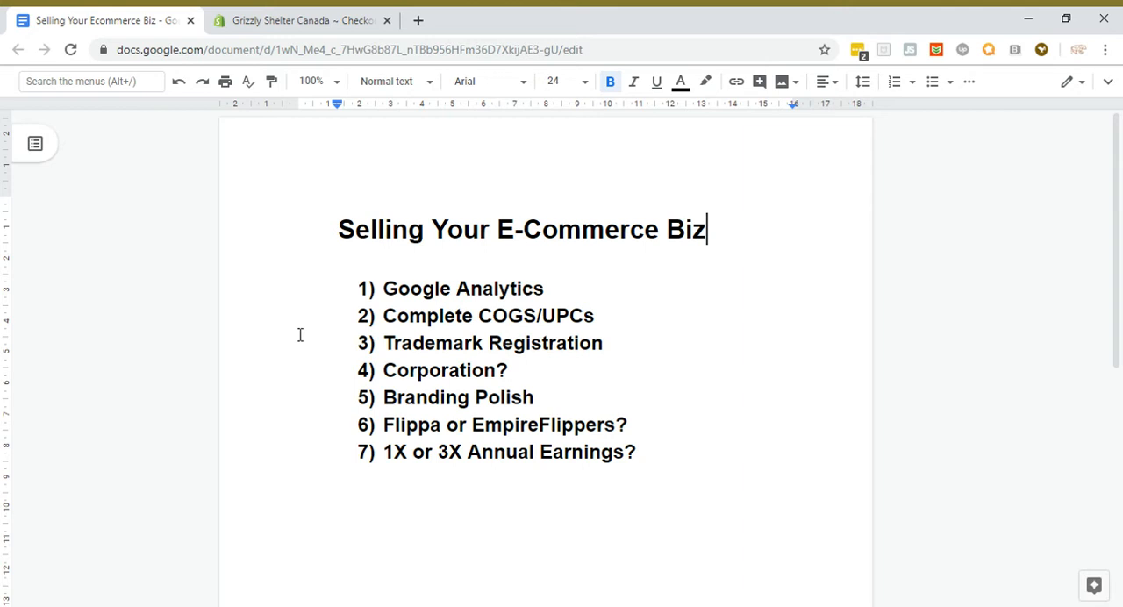
pyautogui.moveTo(319, 324)
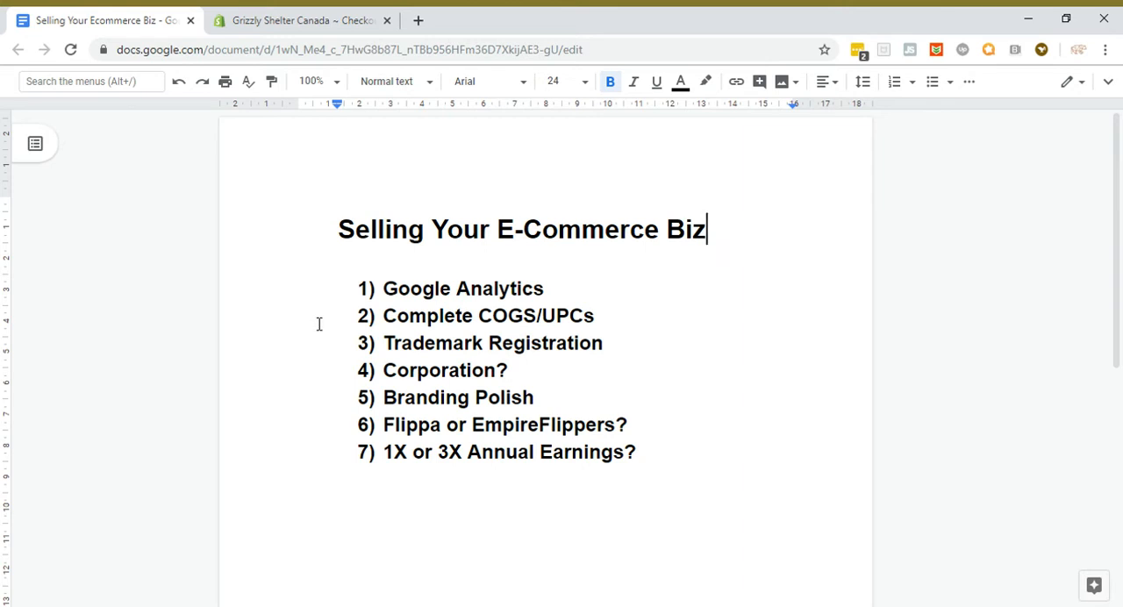
pyautogui.moveTo(638, 324)
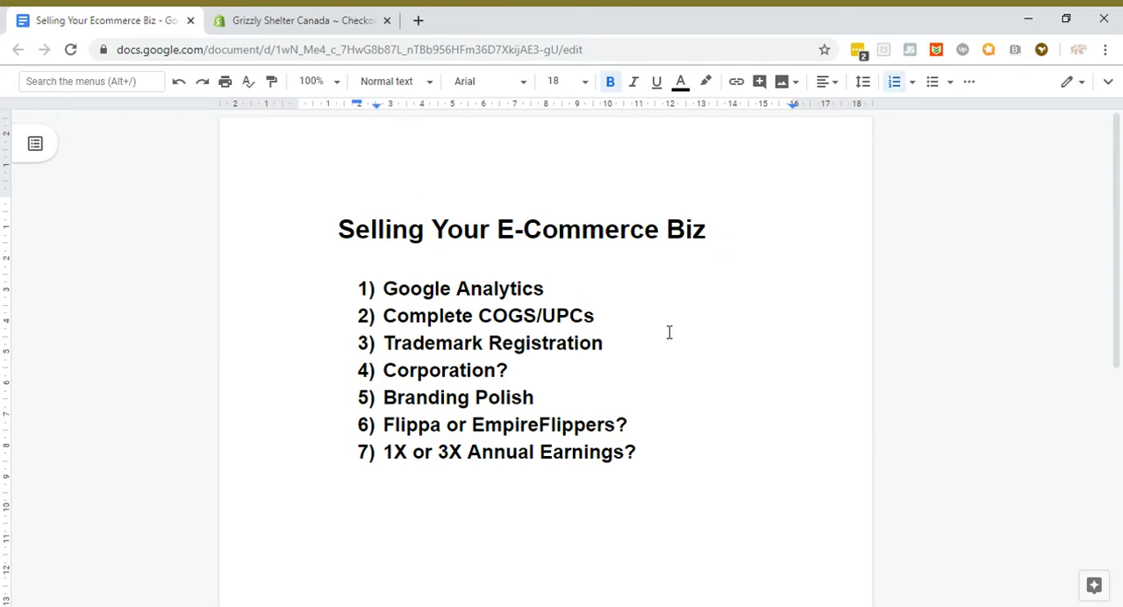
pyautogui.moveTo(600, 331)
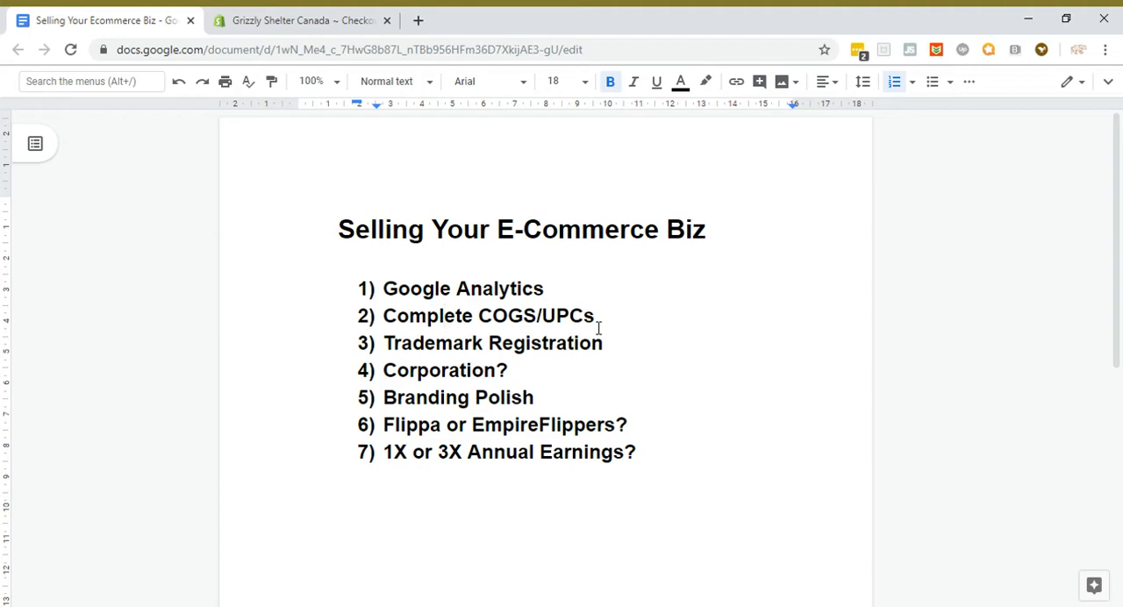
pyautogui.moveTo(599, 273)
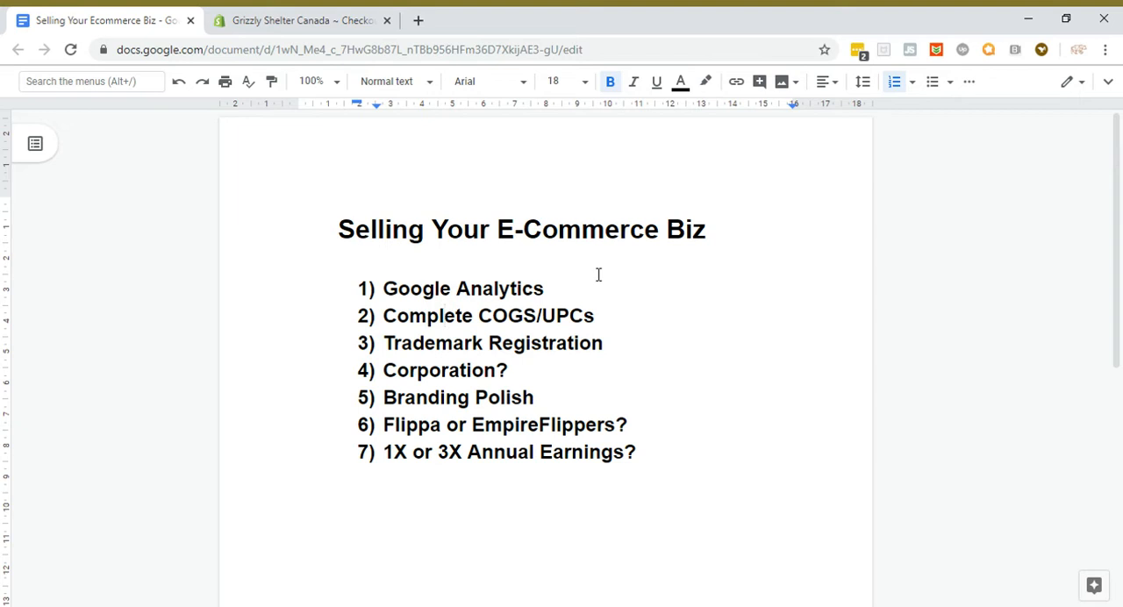
pyautogui.moveTo(558, 377)
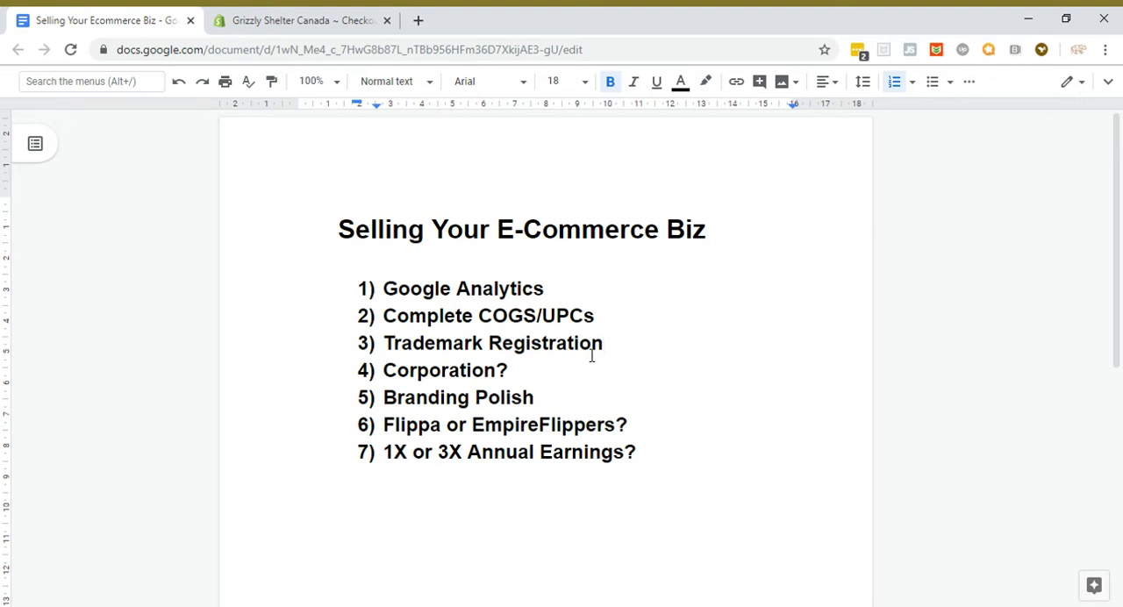
pyautogui.write('- CIP')
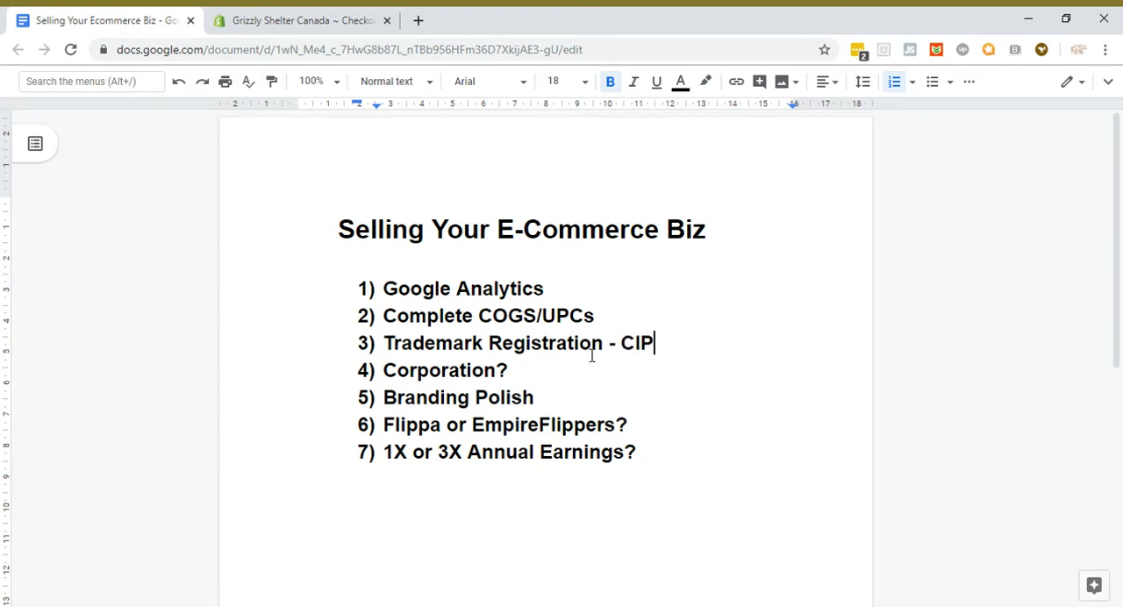
pyautogui.write('O')
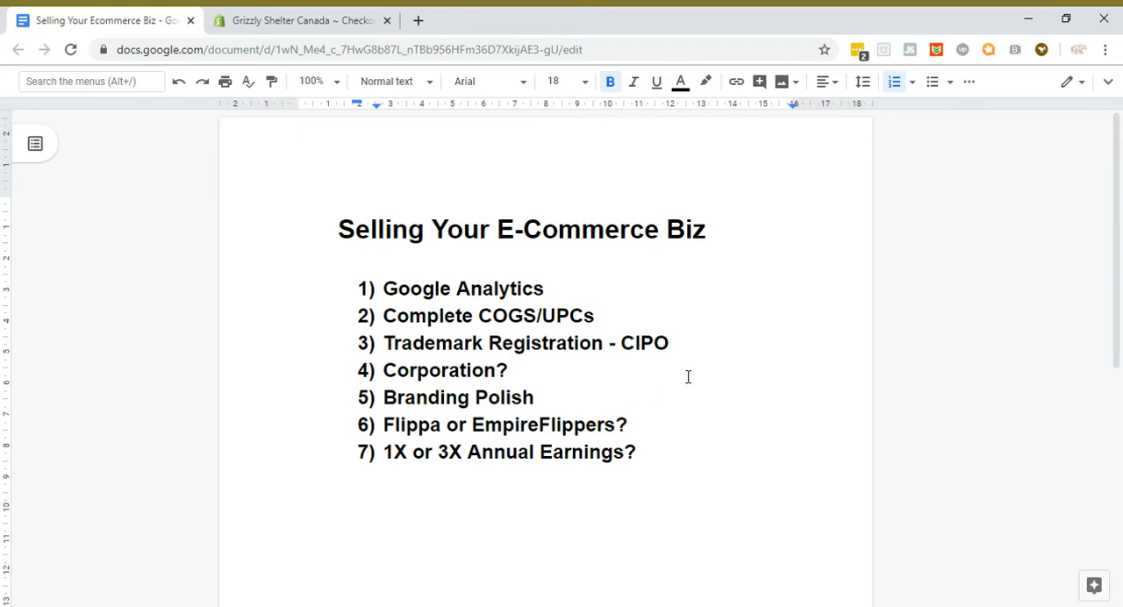
pyautogui.moveTo(685, 379)
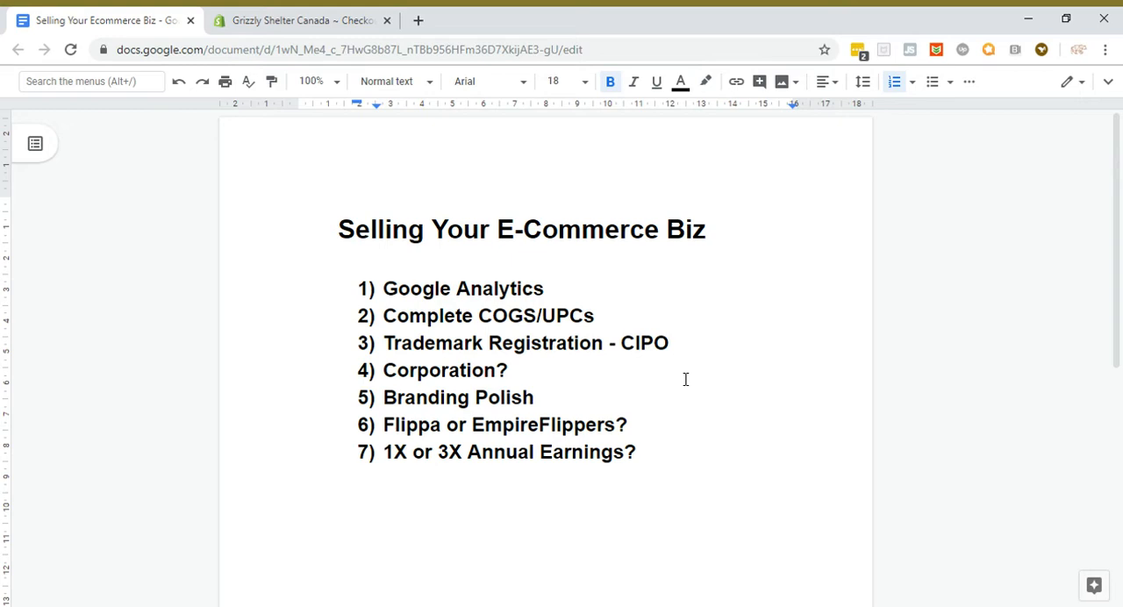
# Step: Add 'LLC' after 'Corporation?' in checklist item 4
pyautogui.click(510, 370)
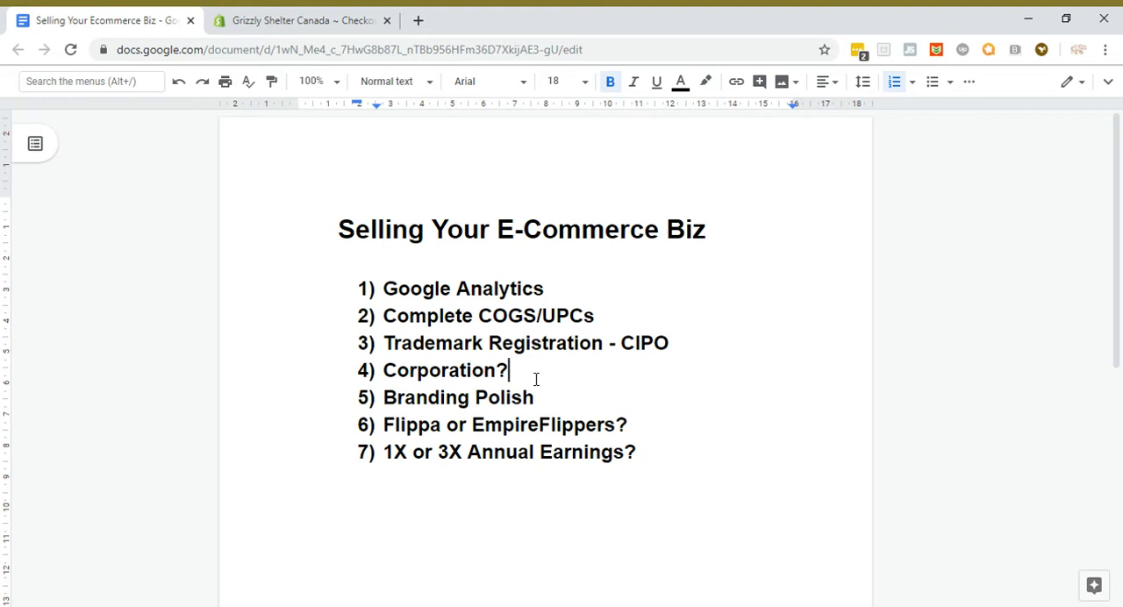
pyautogui.write('LLC')
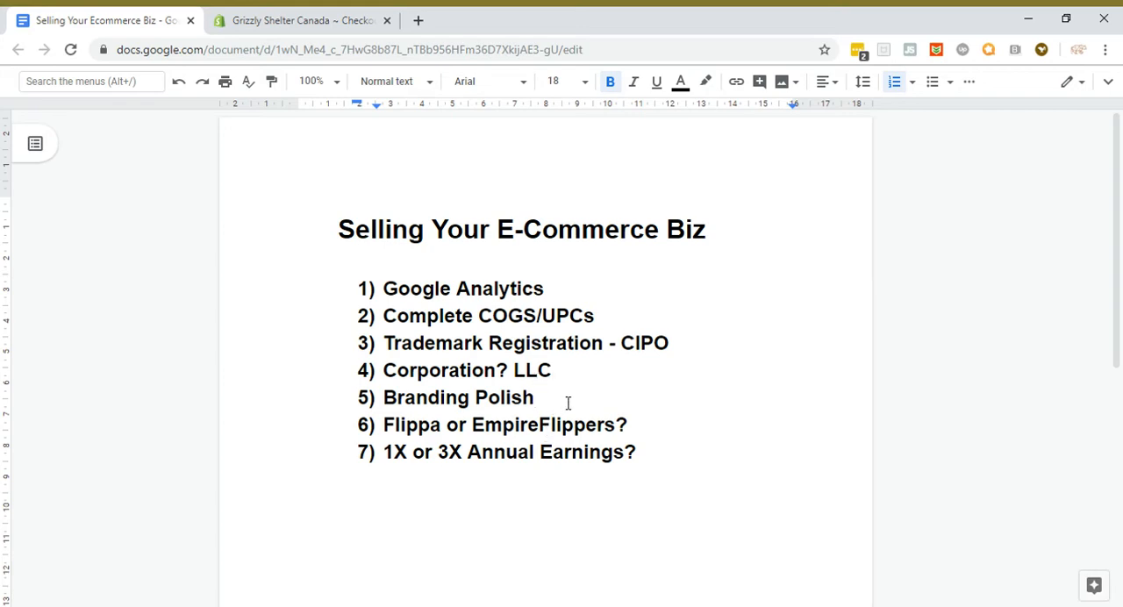
pyautogui.moveTo(594, 412)
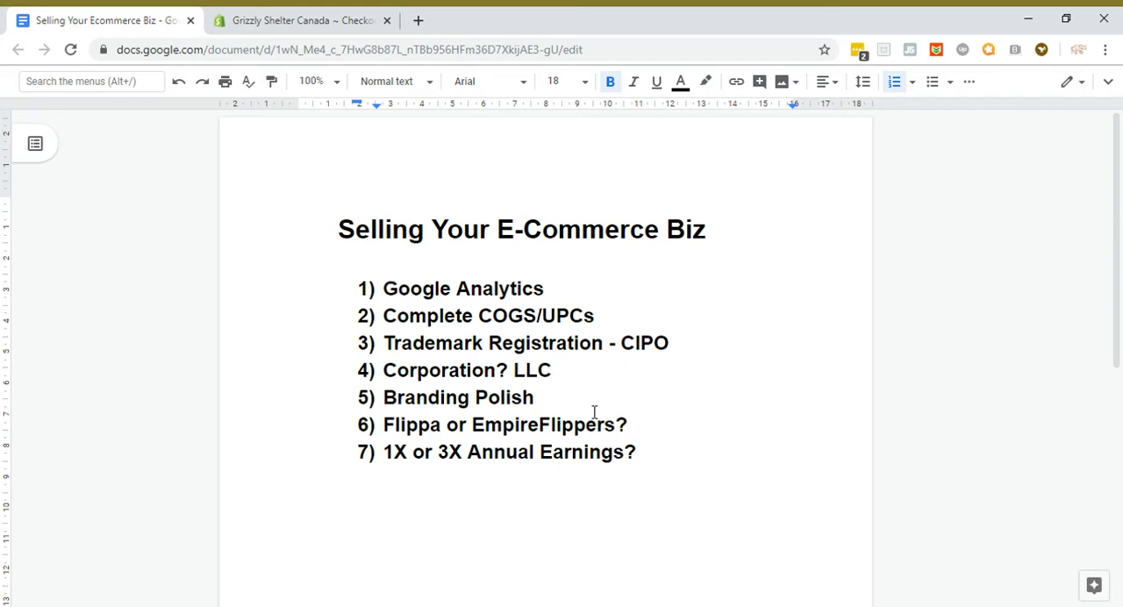
# Step: Append ' - Fiverr or Upwork' to item 5, Branding Polish
pyautogui.write('-')
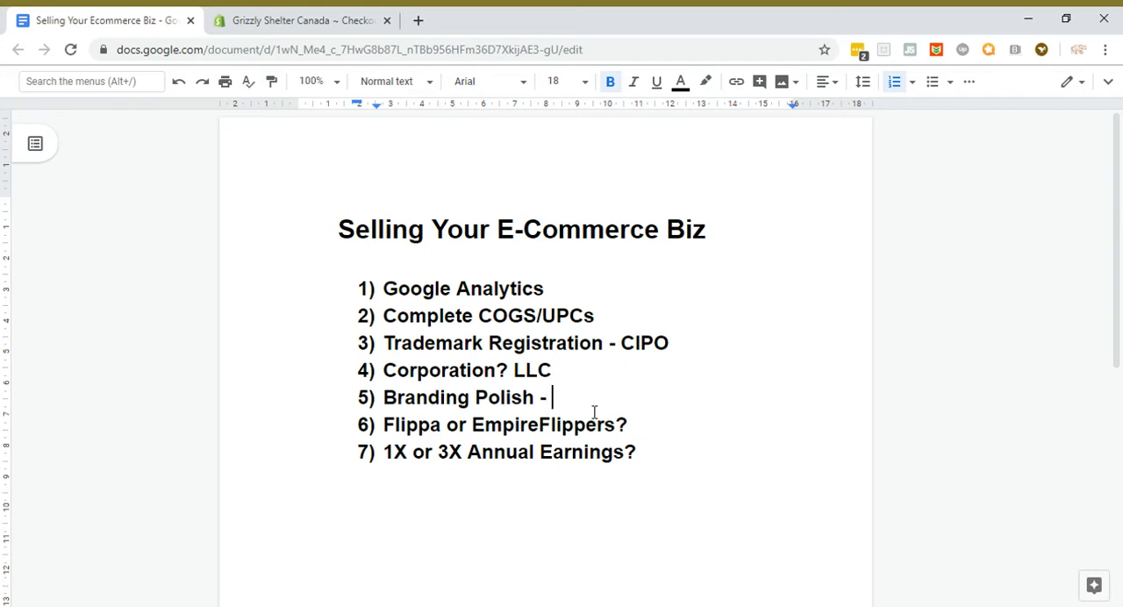
pyautogui.write('Fiverr')
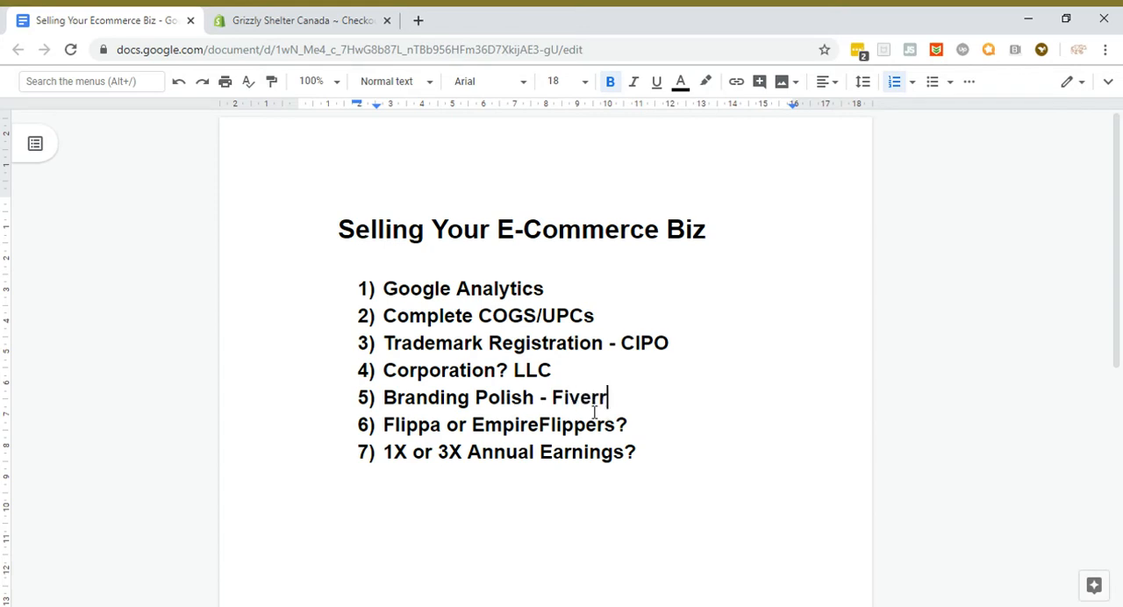
pyautogui.write('or U')
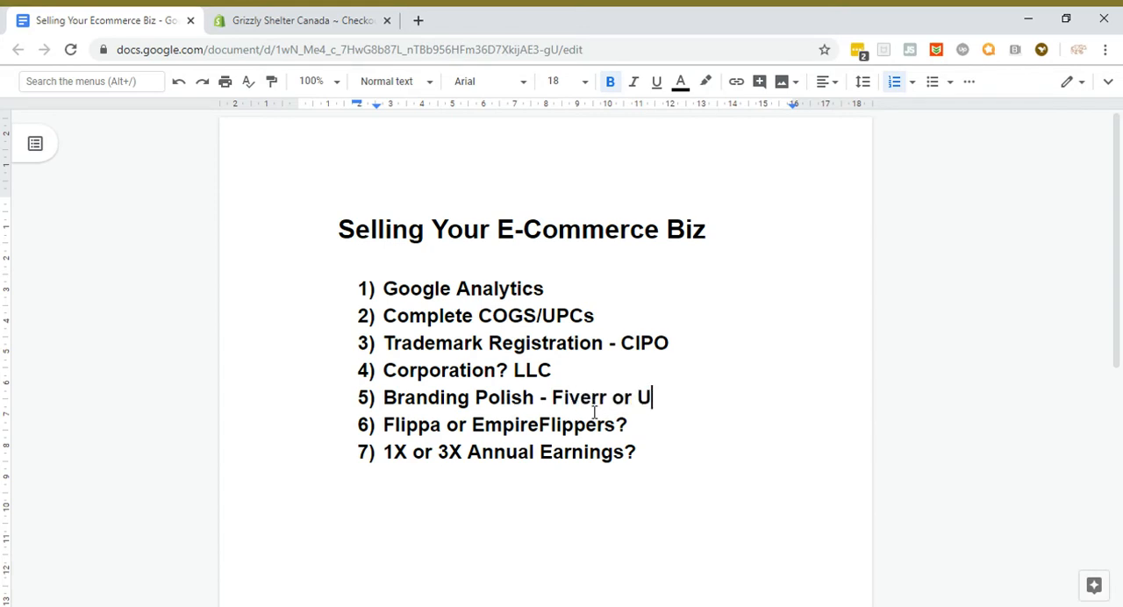
pyautogui.write('pw')
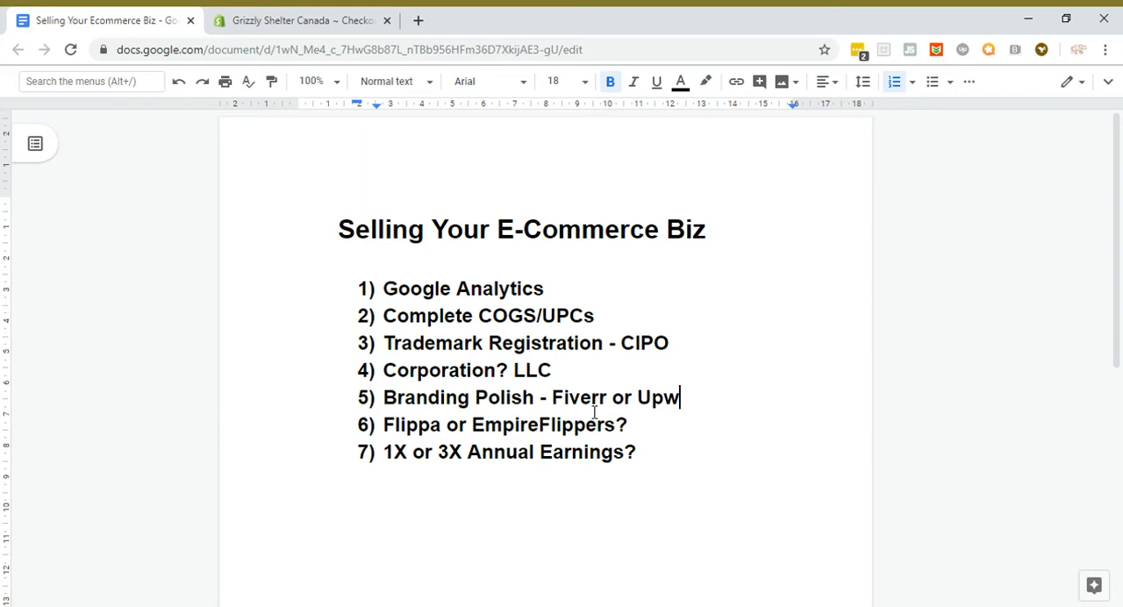
pyautogui.write('ork')
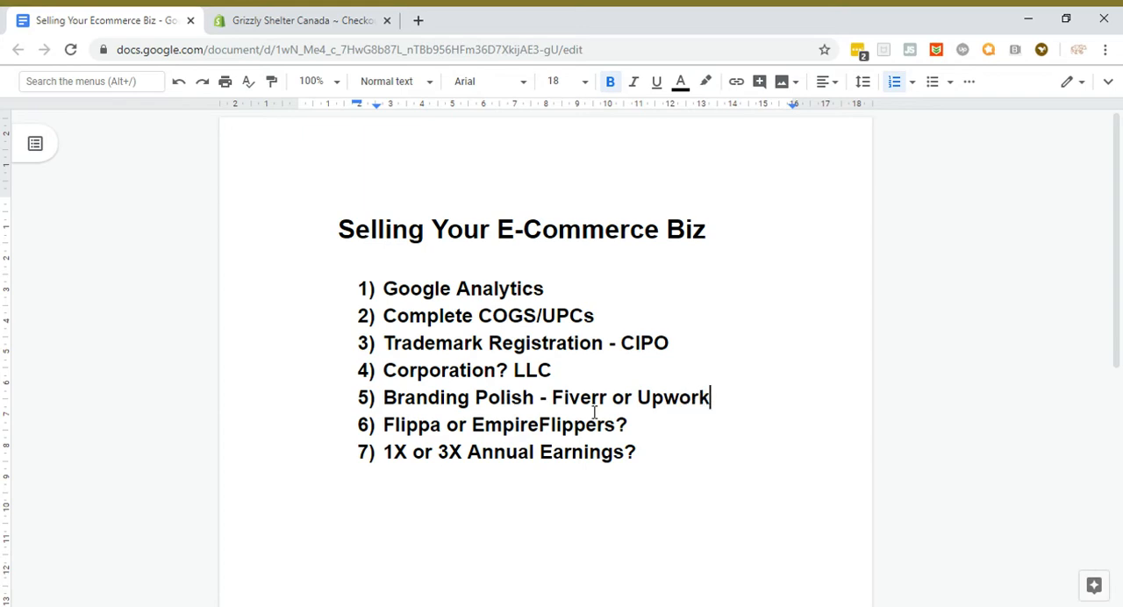
pyautogui.moveTo(614, 380)
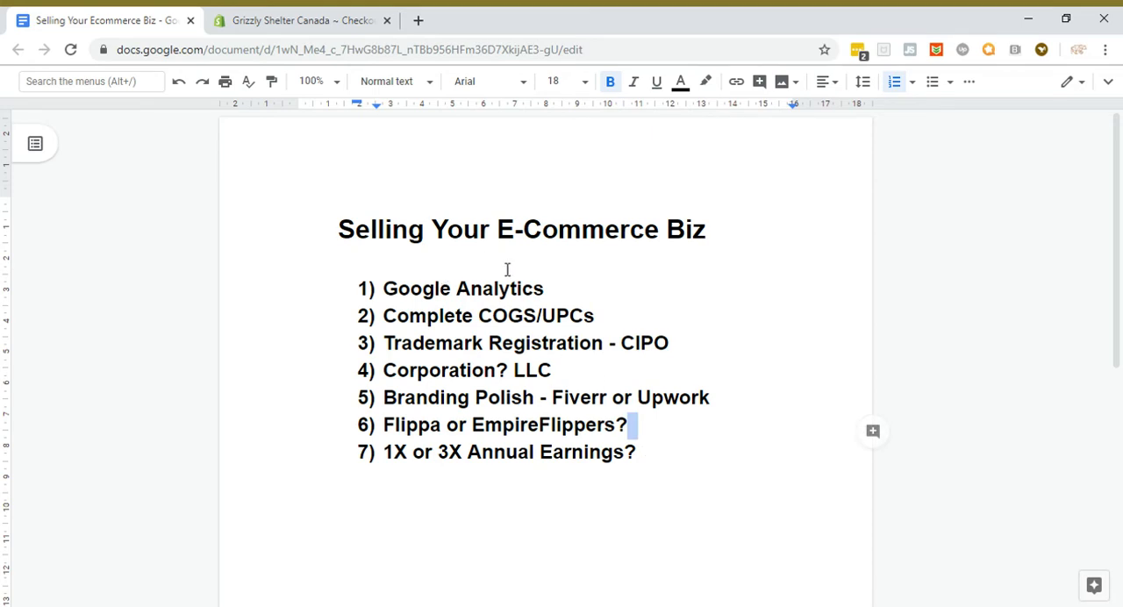
pyautogui.moveTo(562, 526)
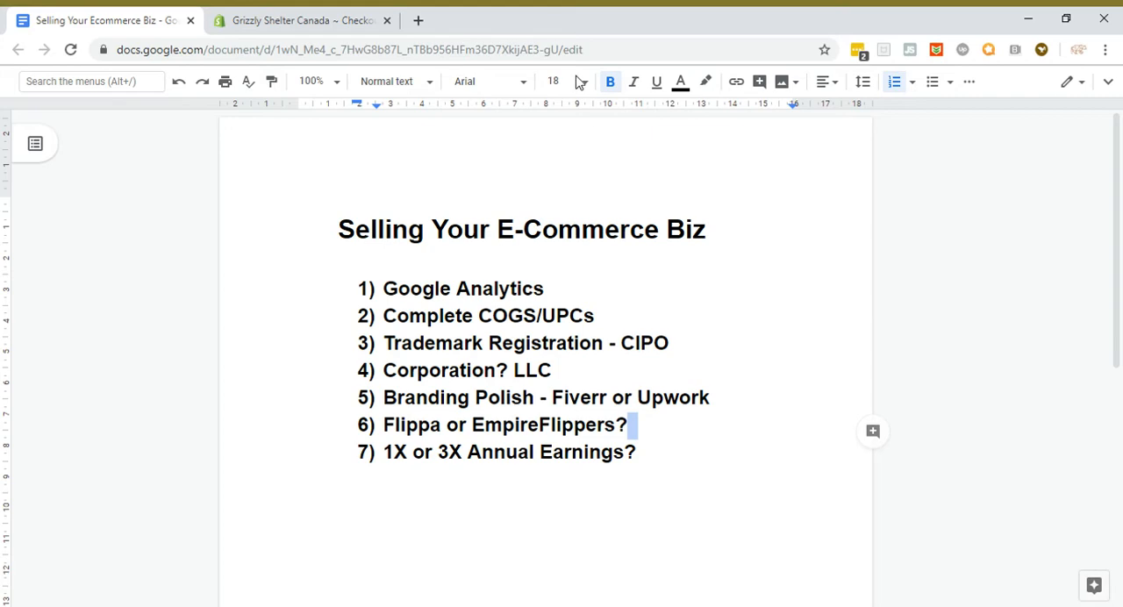
pyautogui.moveTo(418, 20)
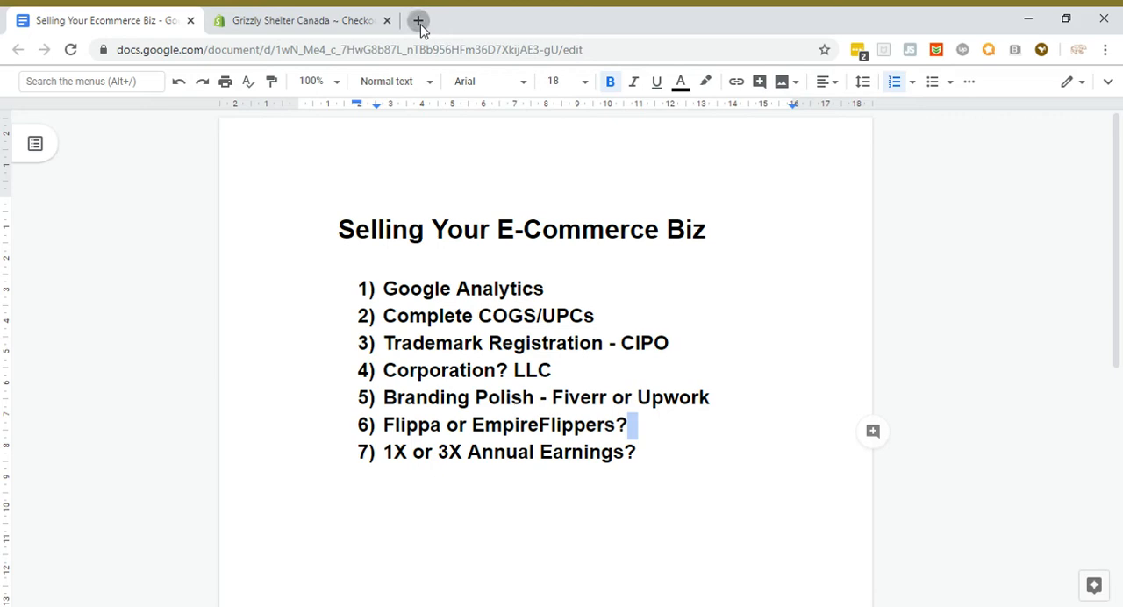
# Step: Browse the grizzlyshelter.ca homepage in a new tab down to reviews, then return to Docs
pyautogui.click(418, 20)
pyautogui.write('grizzlyshelter.ca')
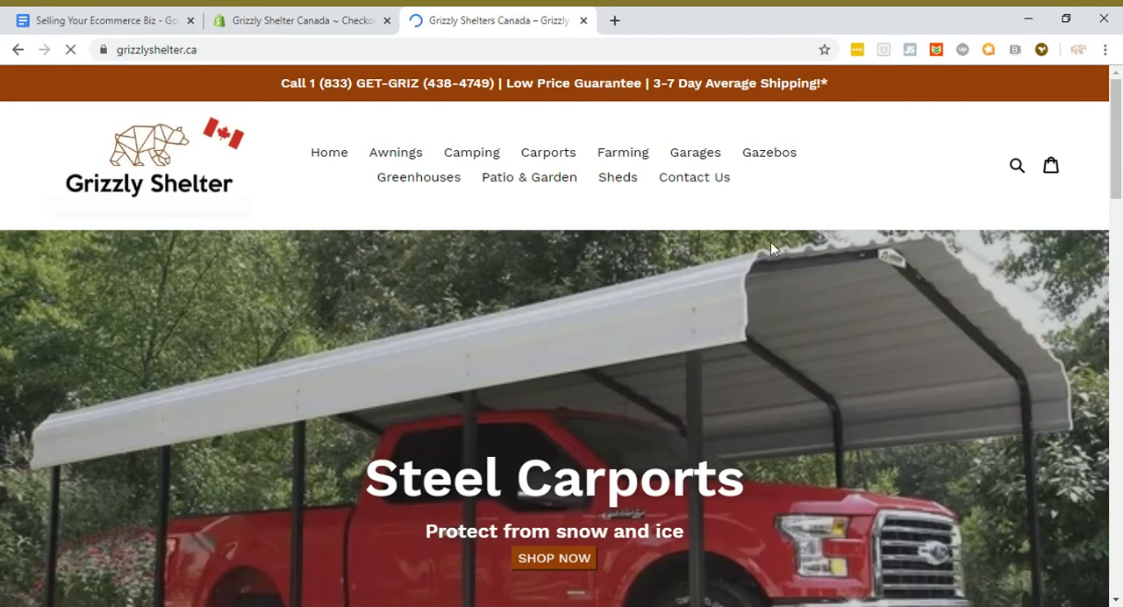
pyautogui.scroll(-3)
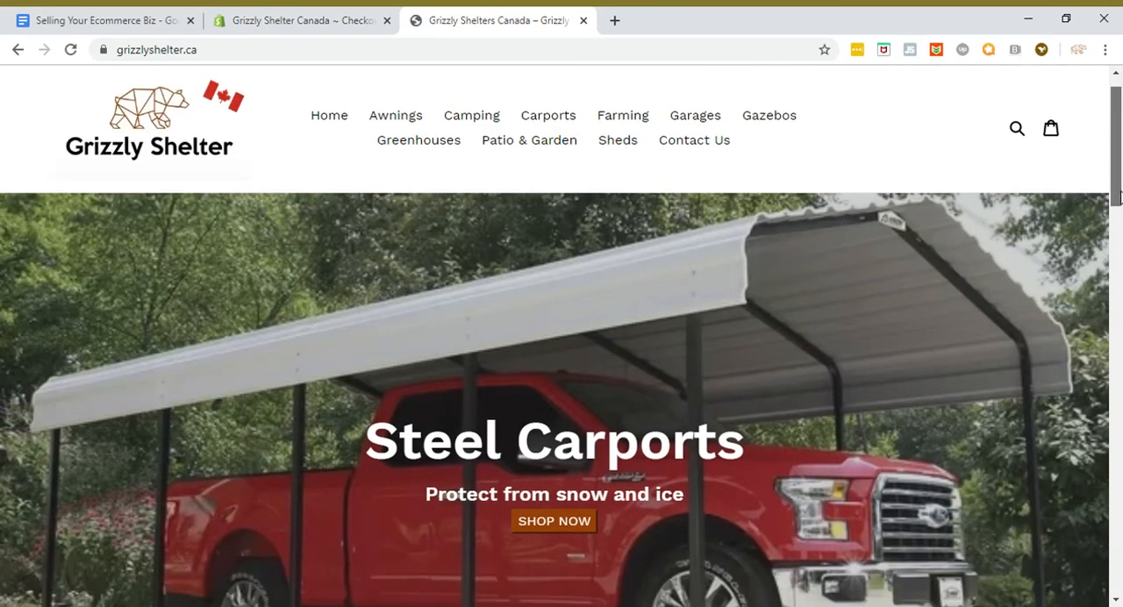
pyautogui.scroll(-3)
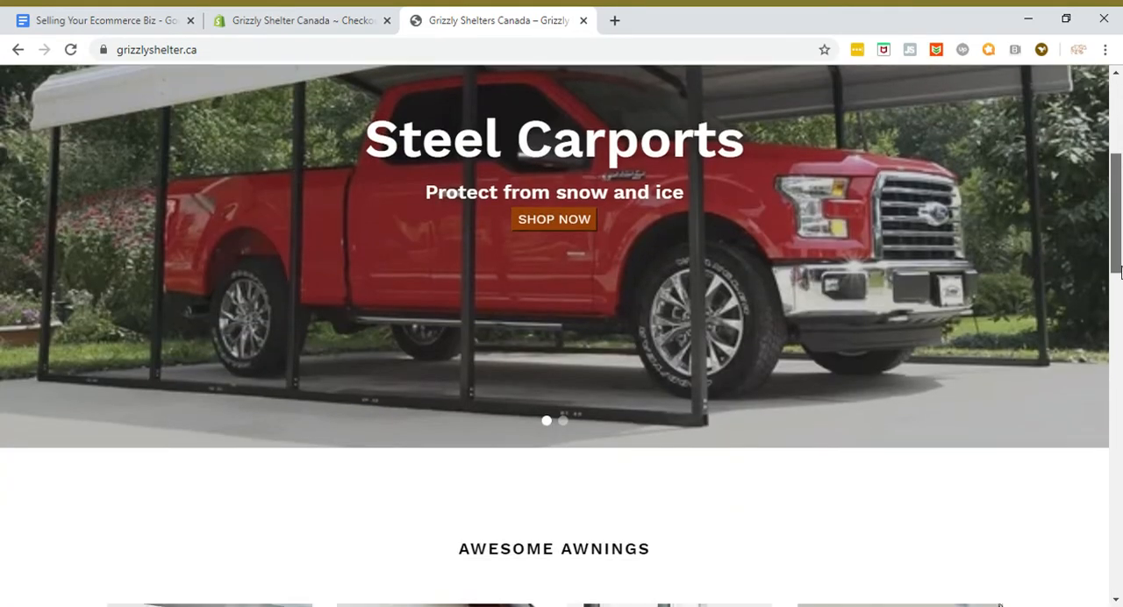
pyautogui.scroll(-3)
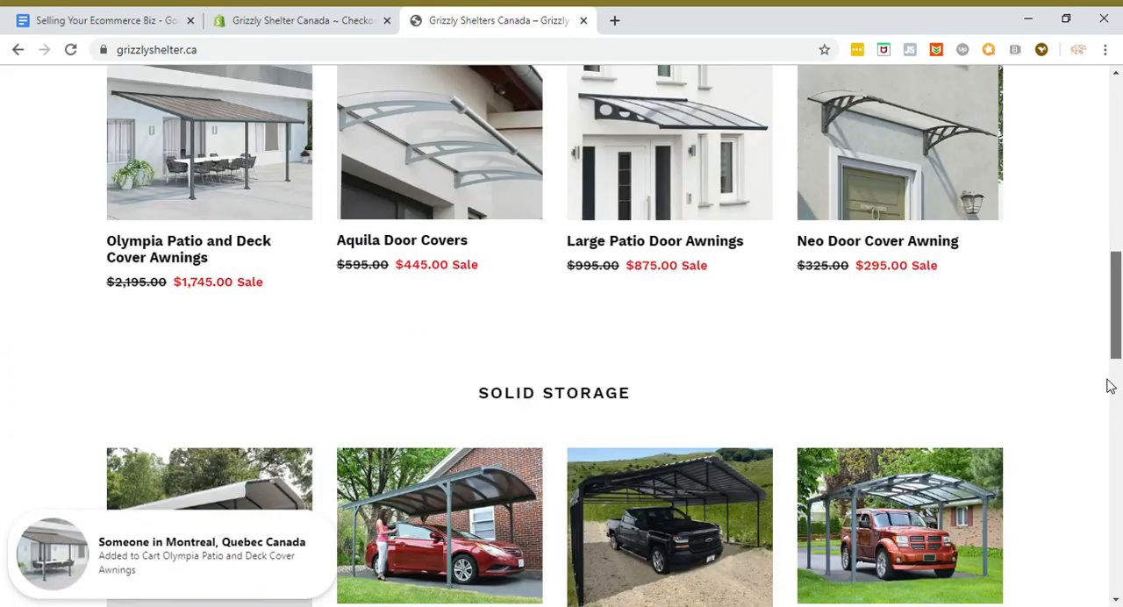
pyautogui.scroll(-3)
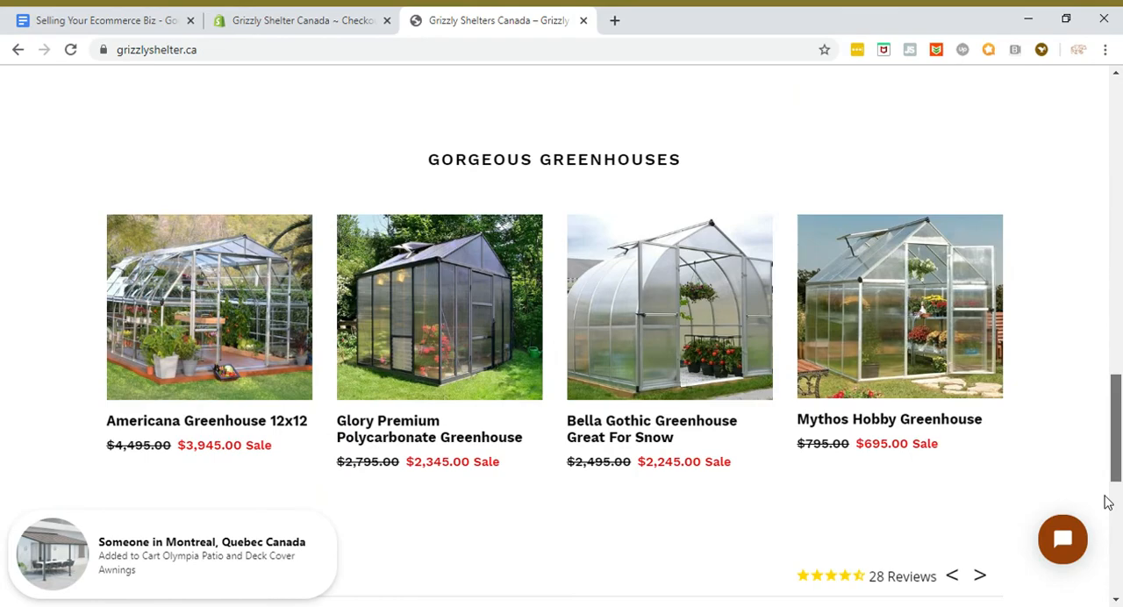
pyautogui.scroll(-3)
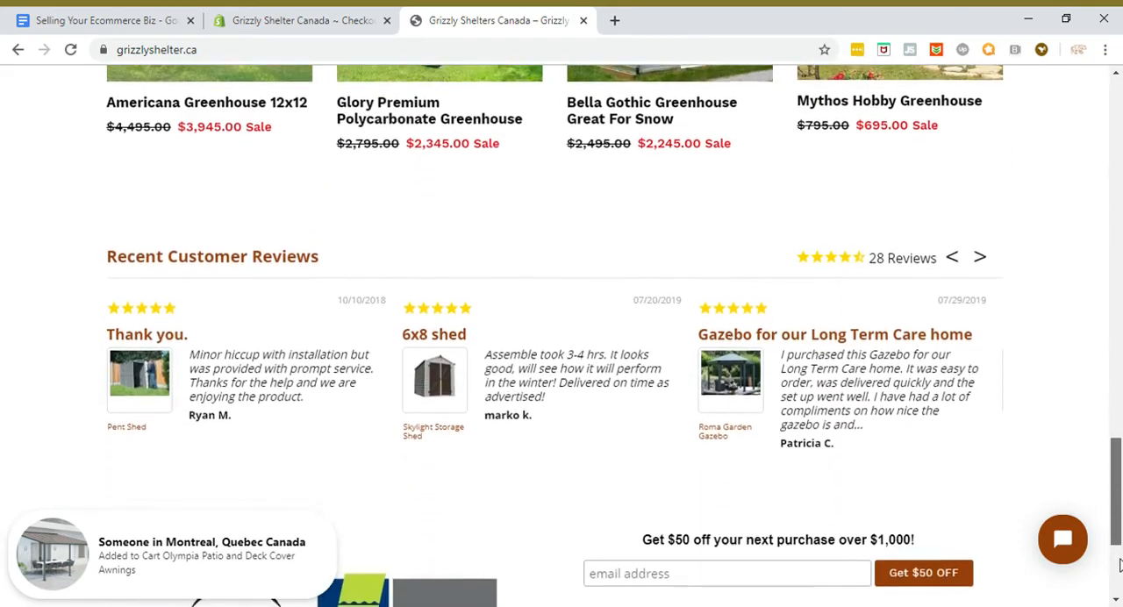
pyautogui.scroll(-3)
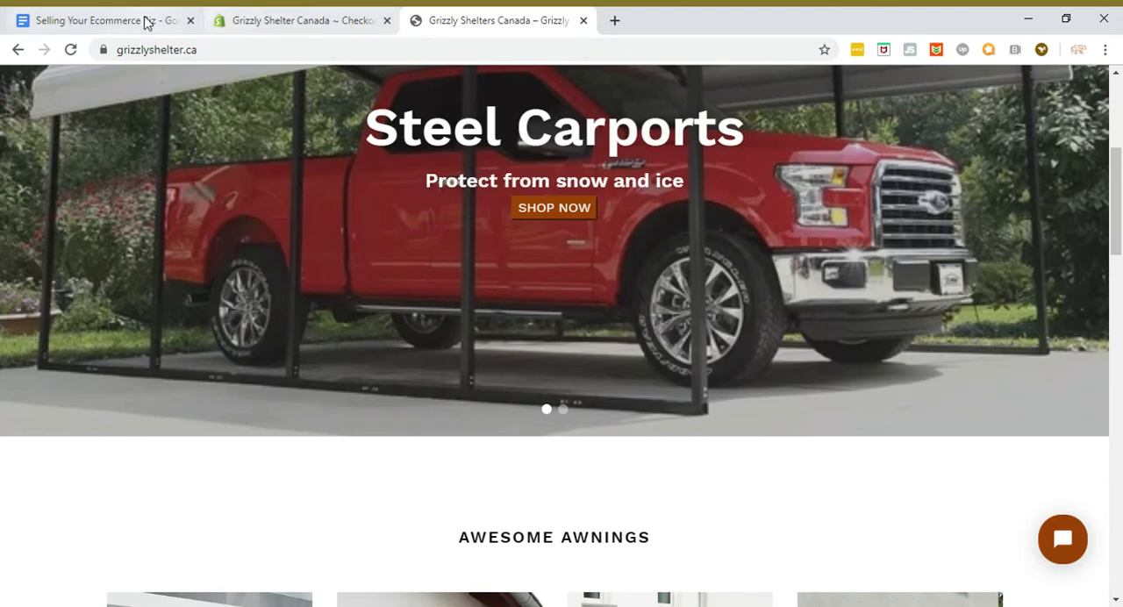
pyautogui.click(96, 20)
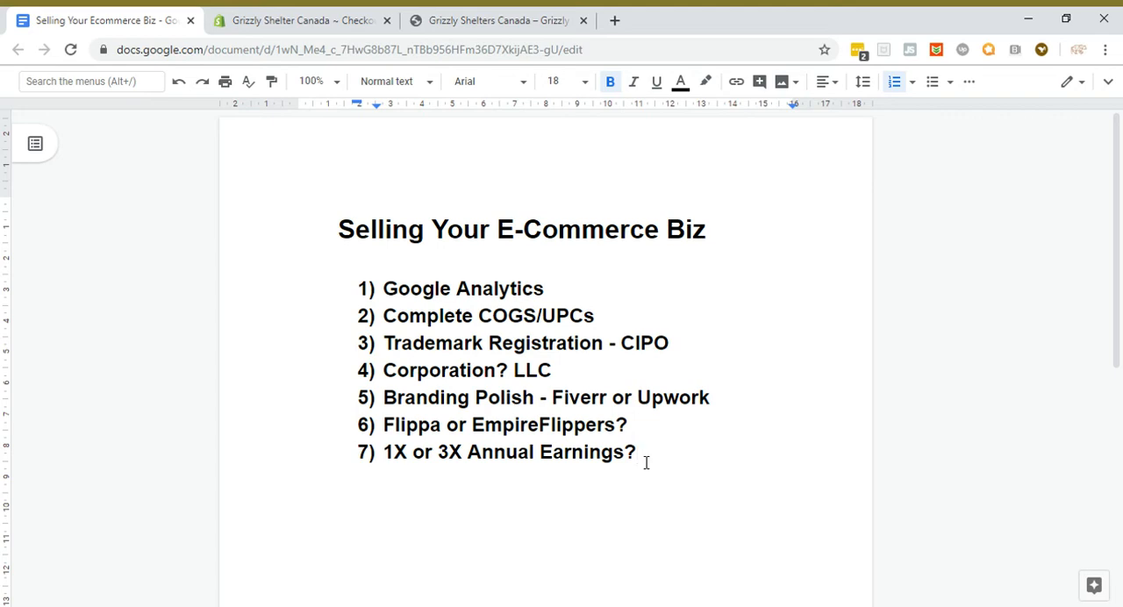
pyautogui.moveTo(375, 109)
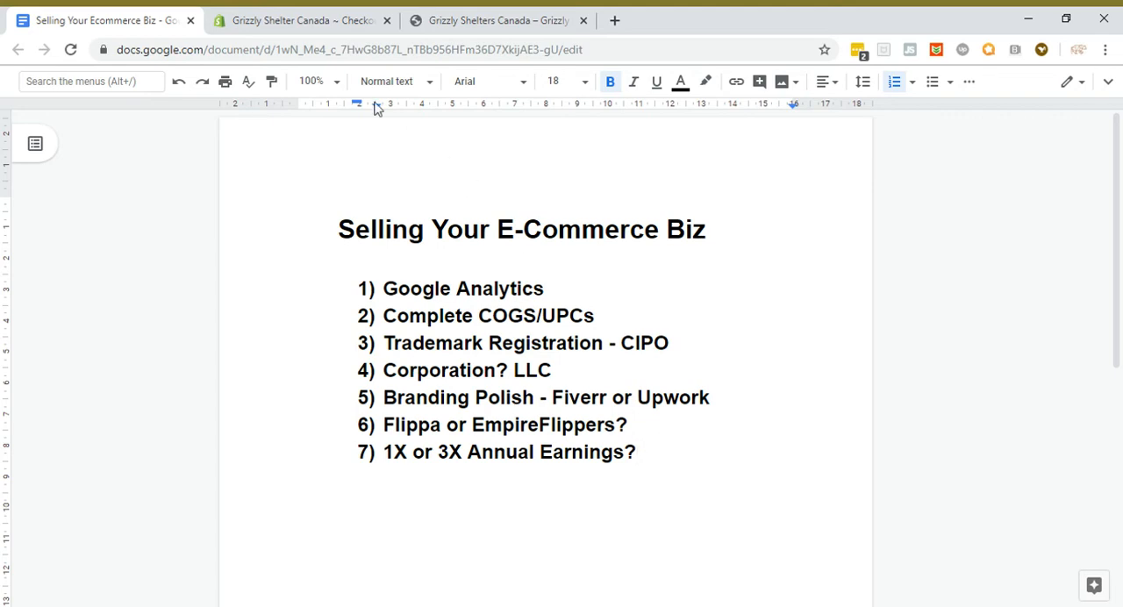
pyautogui.click(302, 19)
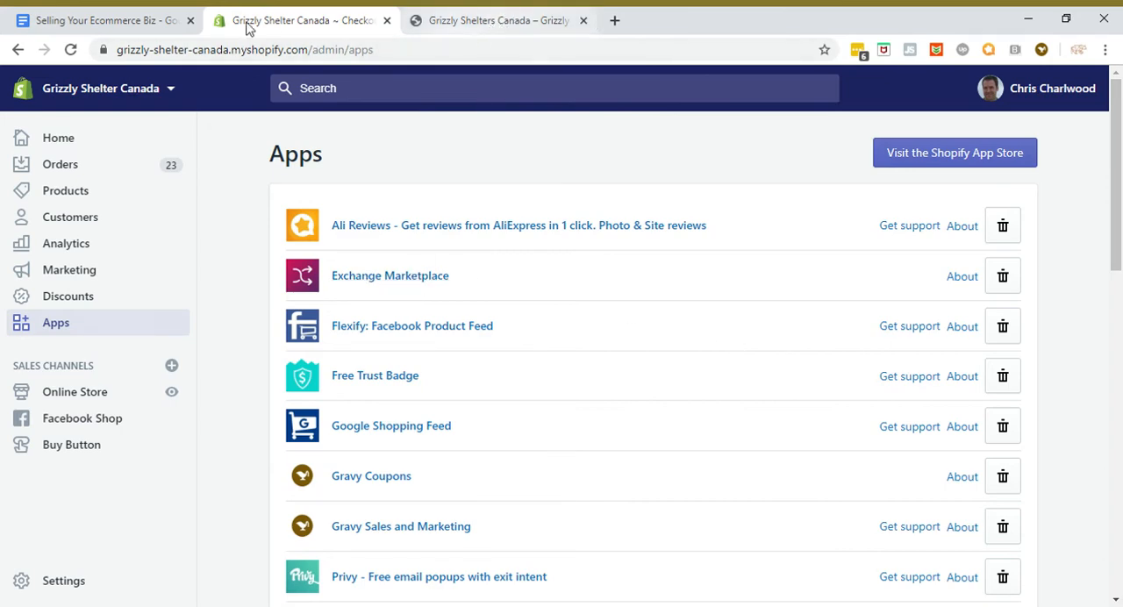
pyautogui.click(101, 19)
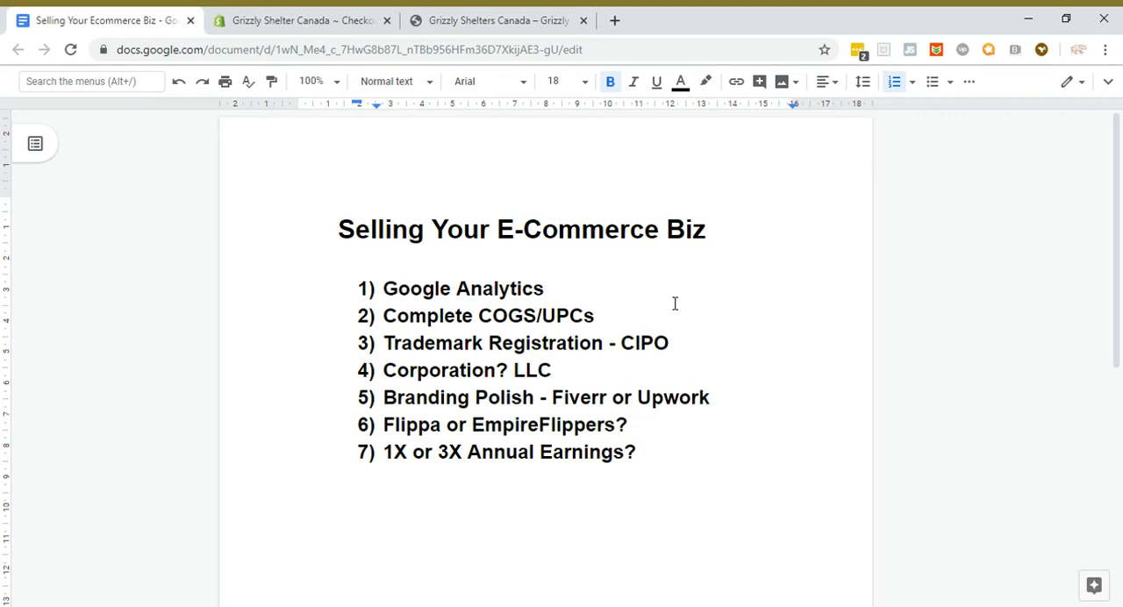
pyautogui.click(636, 452)
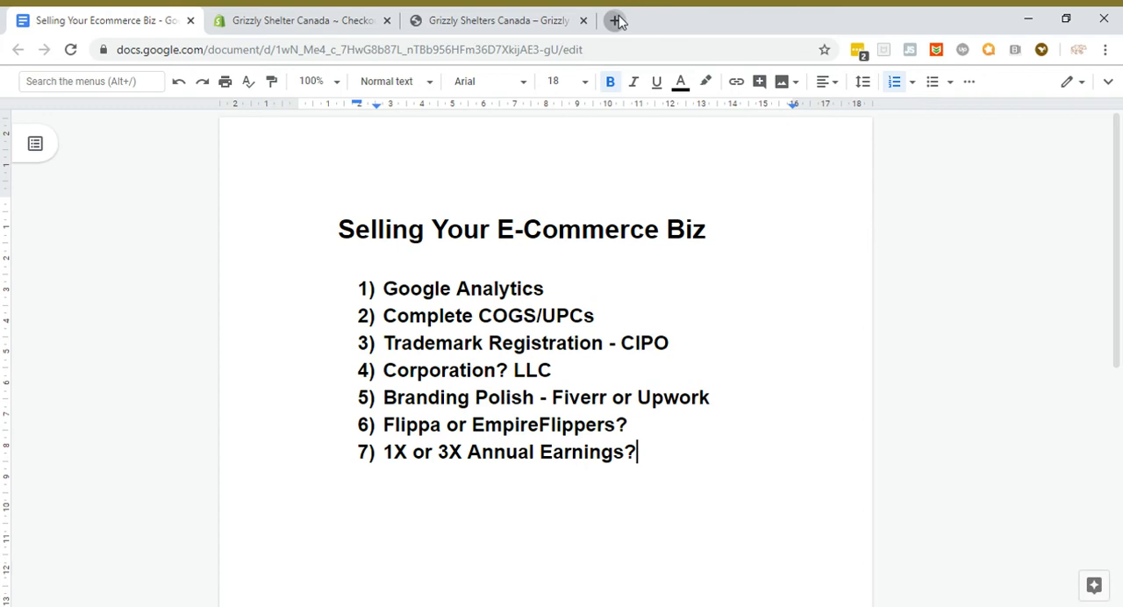
pyautogui.click(616, 19)
pyautogui.write('flippa.com')
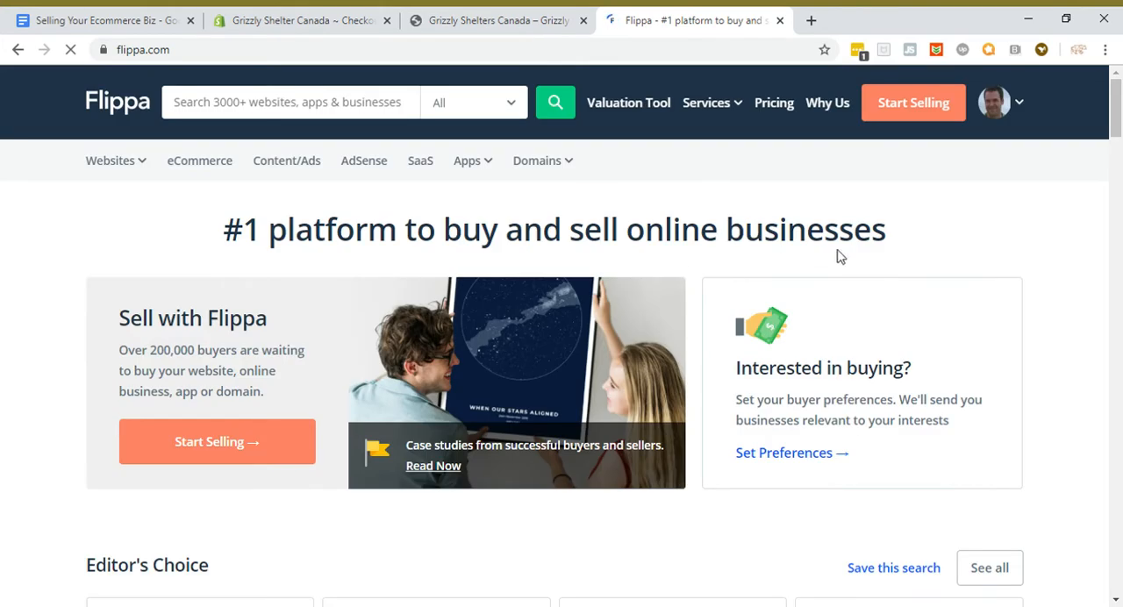
pyautogui.moveTo(1015, 302)
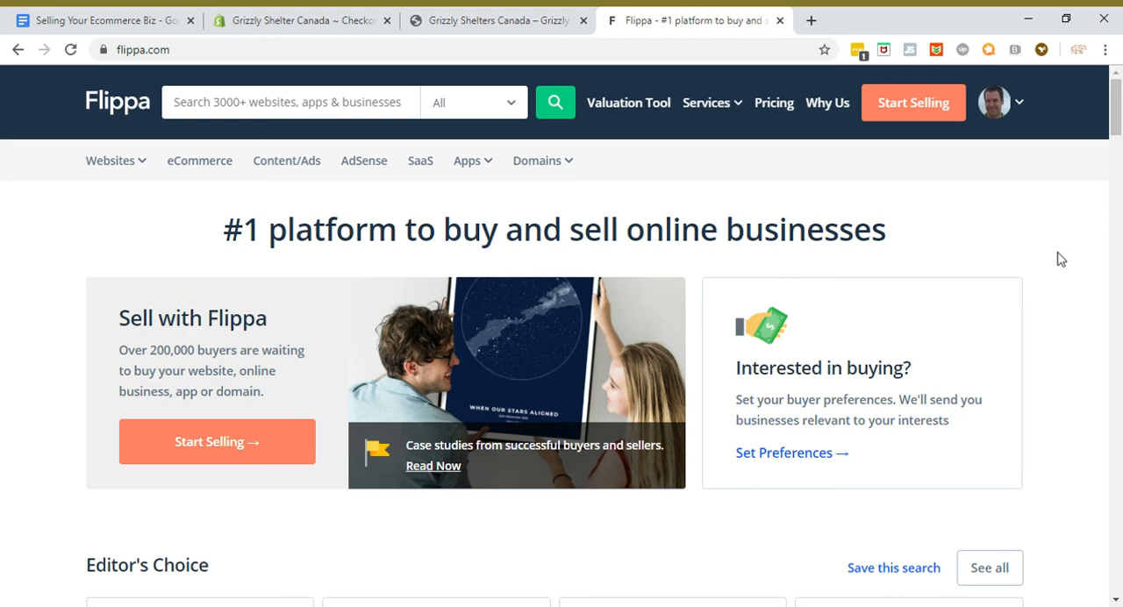
pyautogui.moveTo(869, 248)
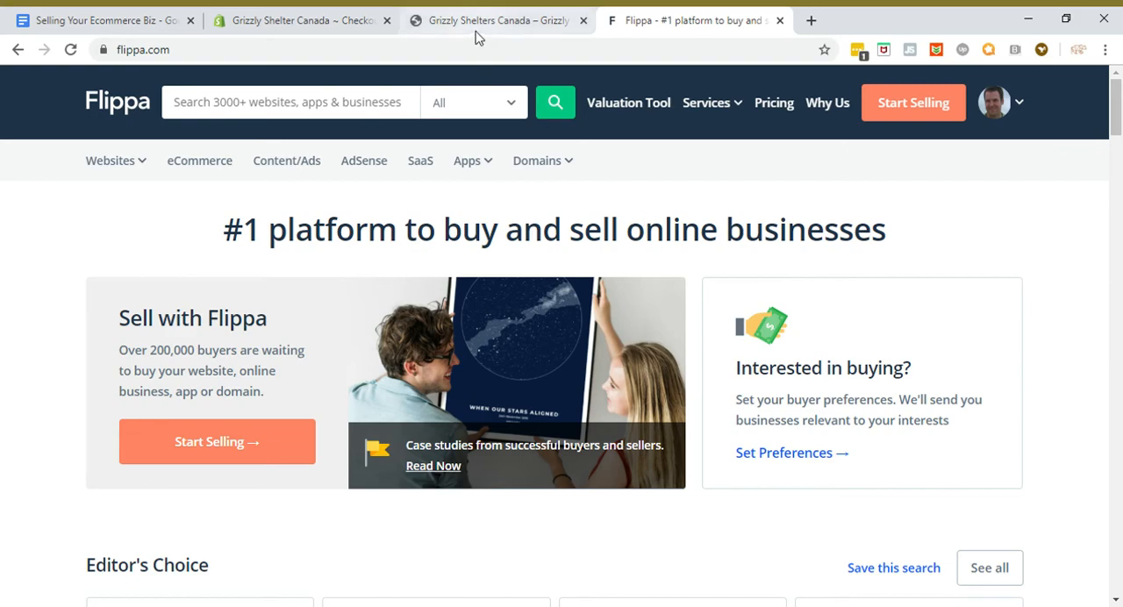
pyautogui.click(497, 20)
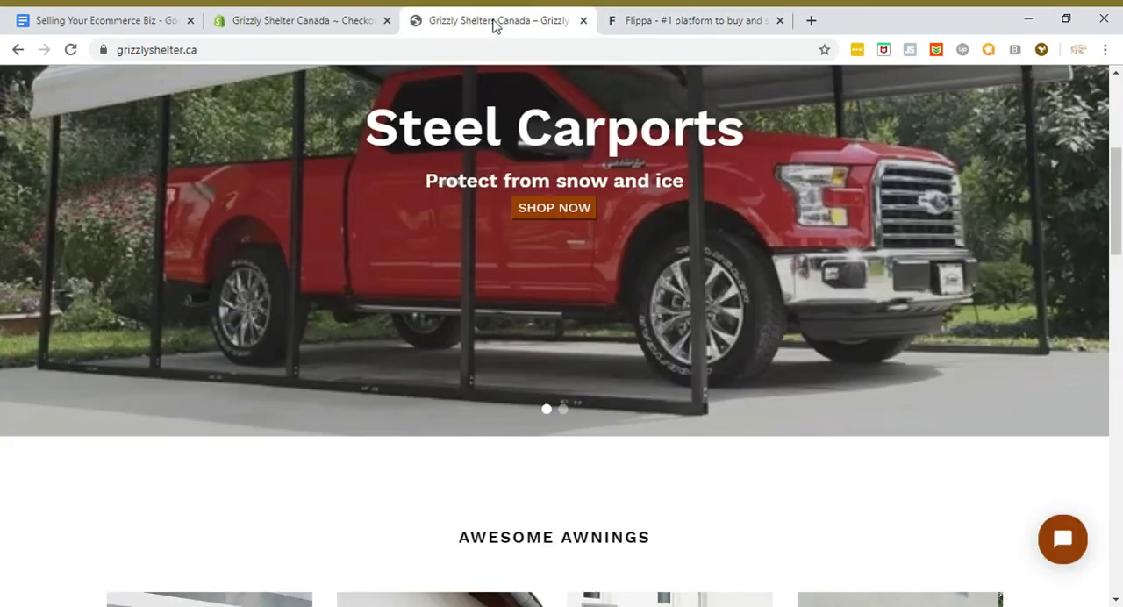
pyautogui.click(693, 20)
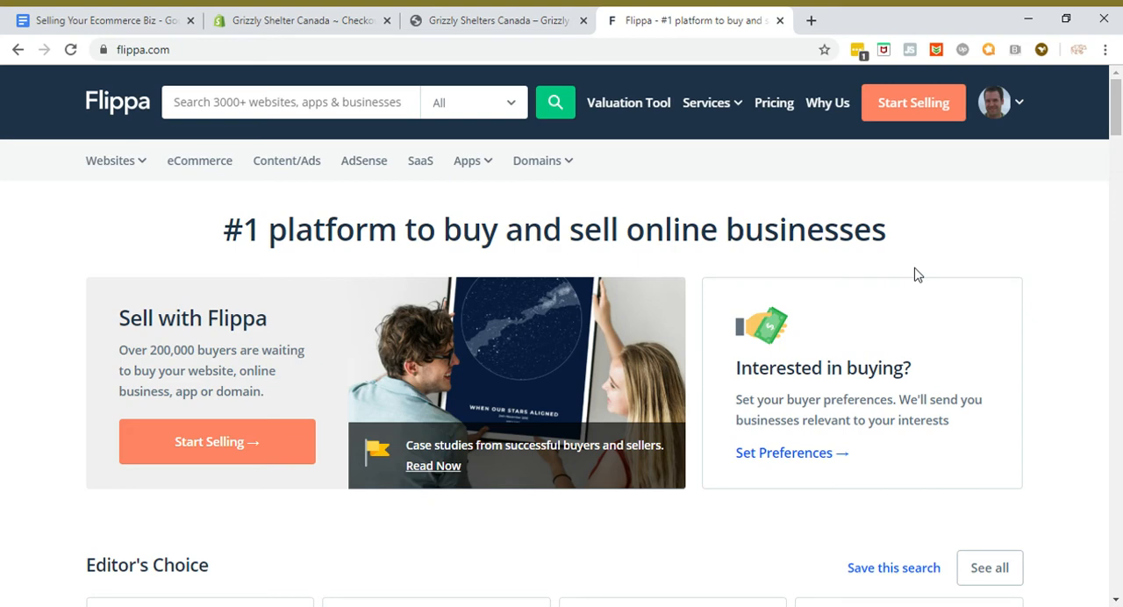
pyautogui.scroll(-3)
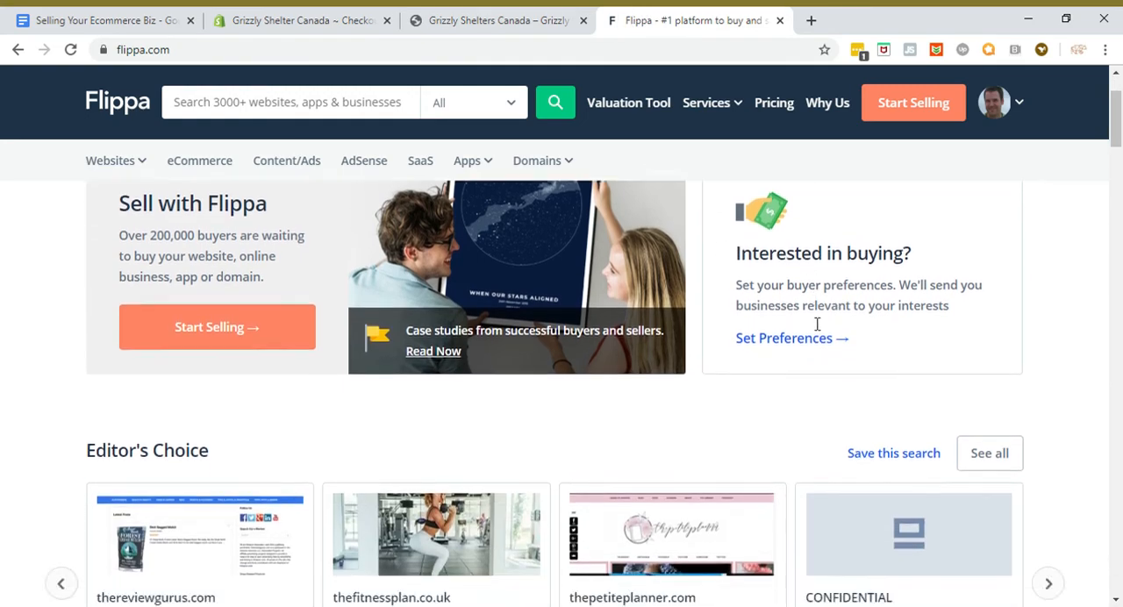
pyautogui.scroll(-3)
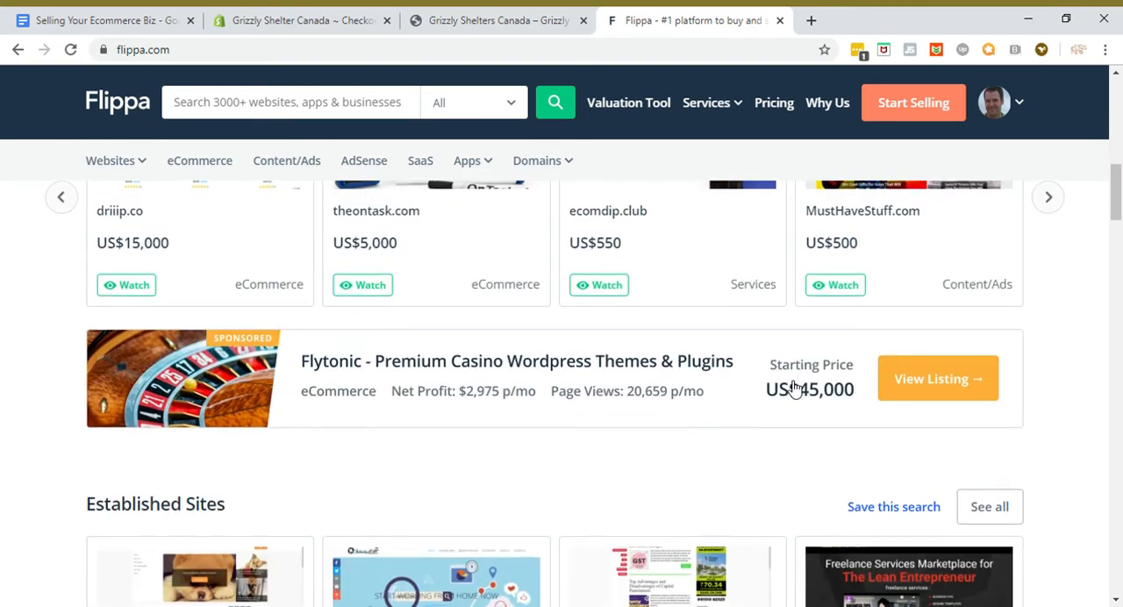
pyautogui.scroll(-3)
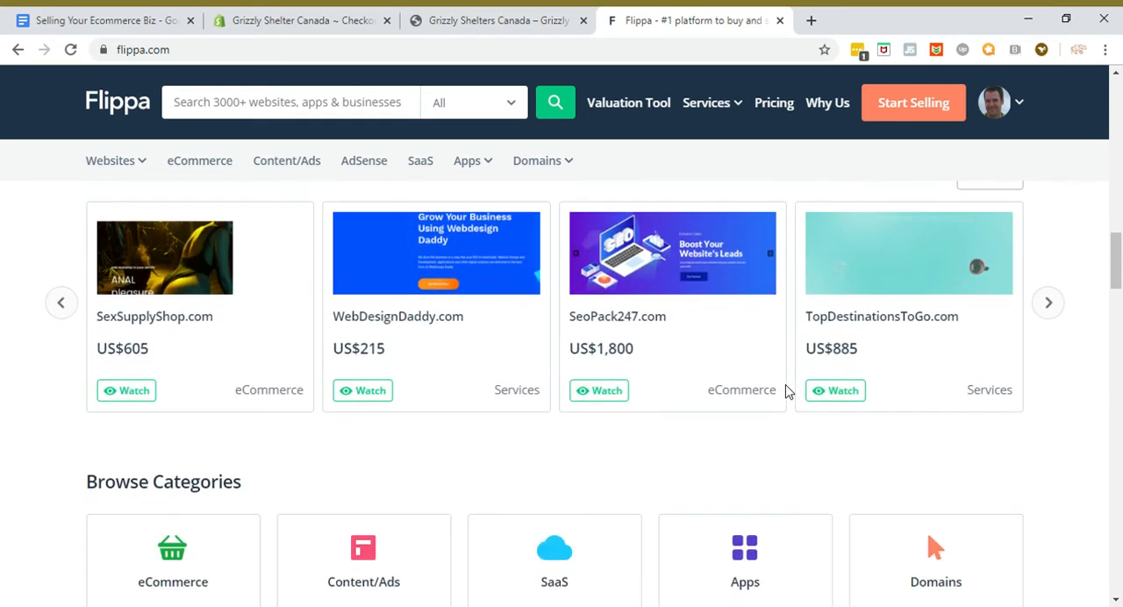
pyautogui.scroll(-3)
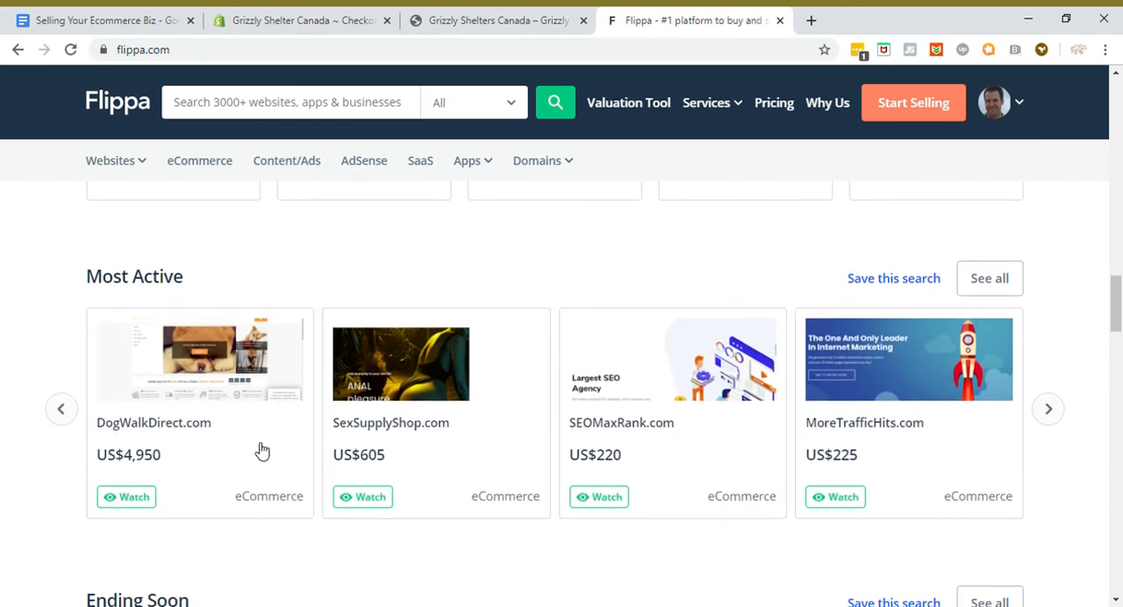
pyautogui.moveTo(406, 410)
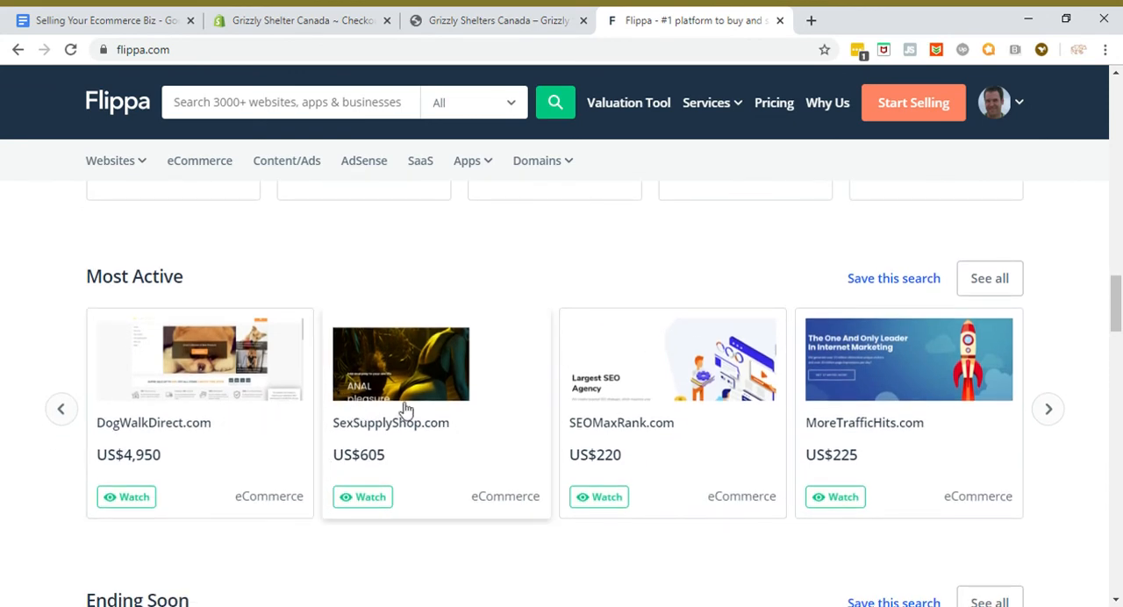
pyautogui.moveTo(406, 373)
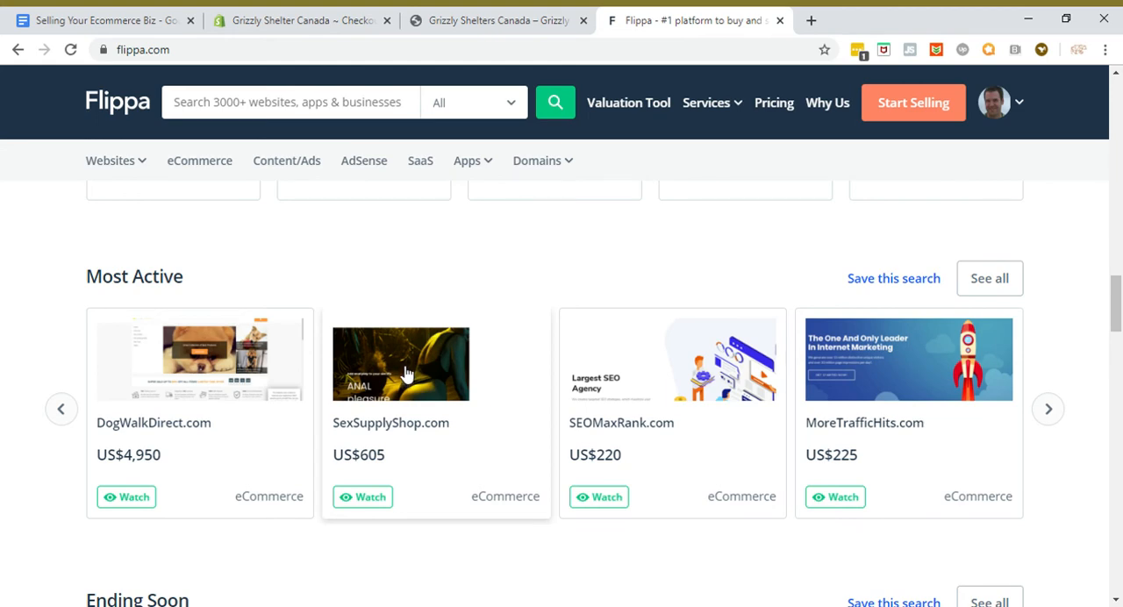
pyautogui.scroll(-3)
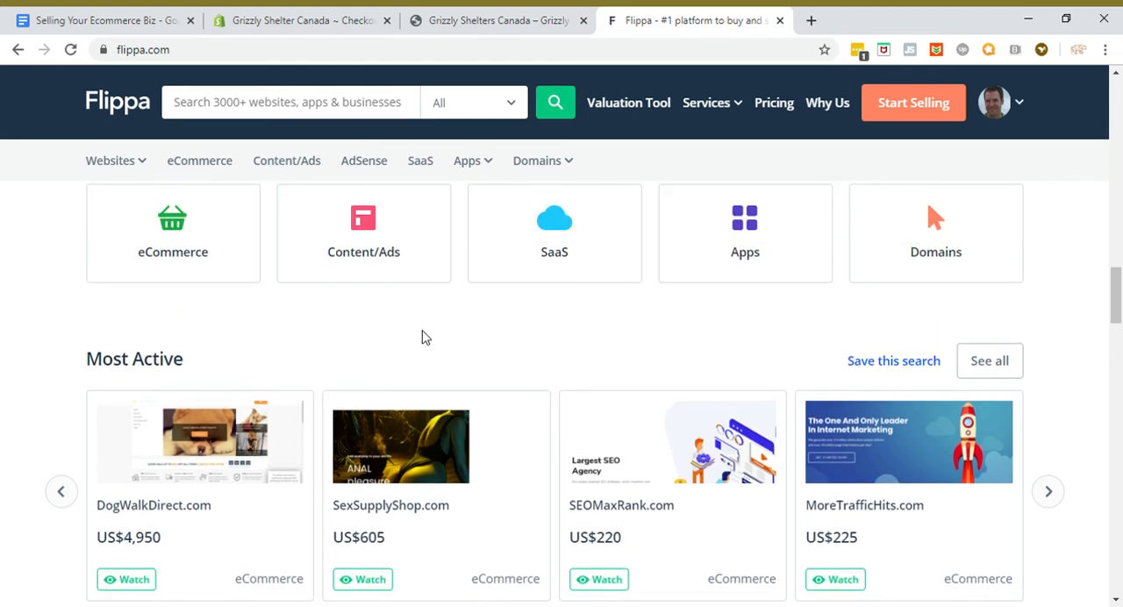
pyautogui.scroll(-3)
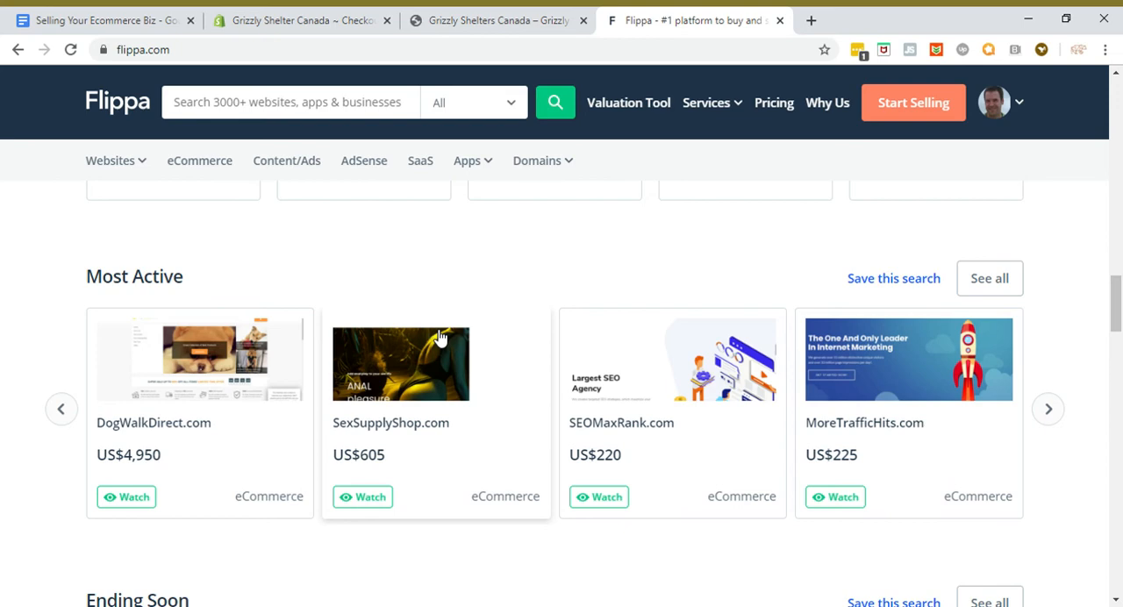
pyautogui.scroll(-3)
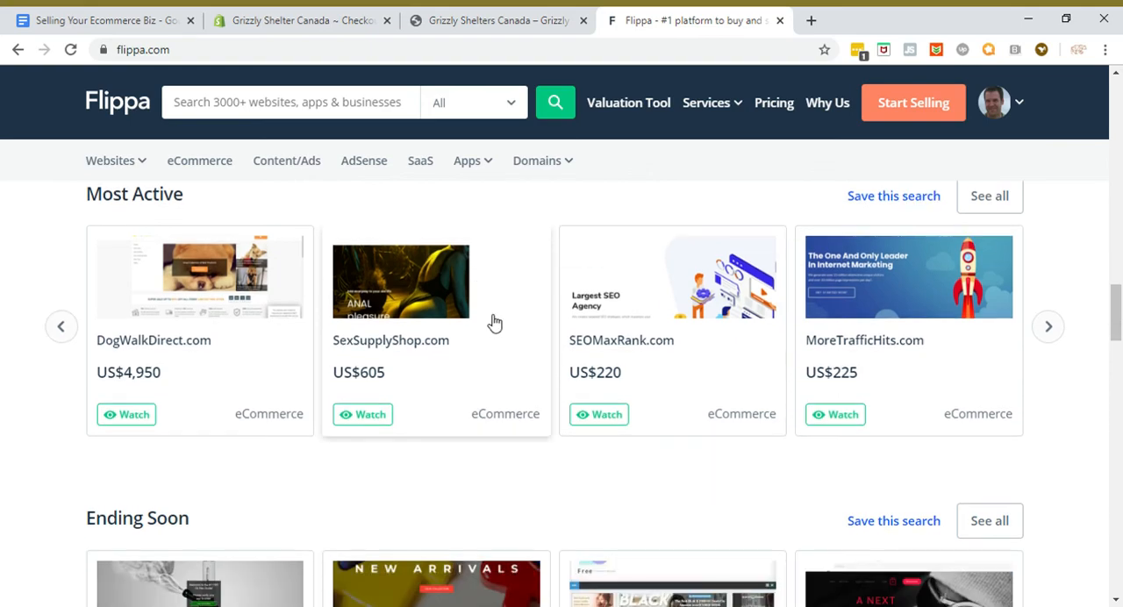
pyautogui.scroll(-3)
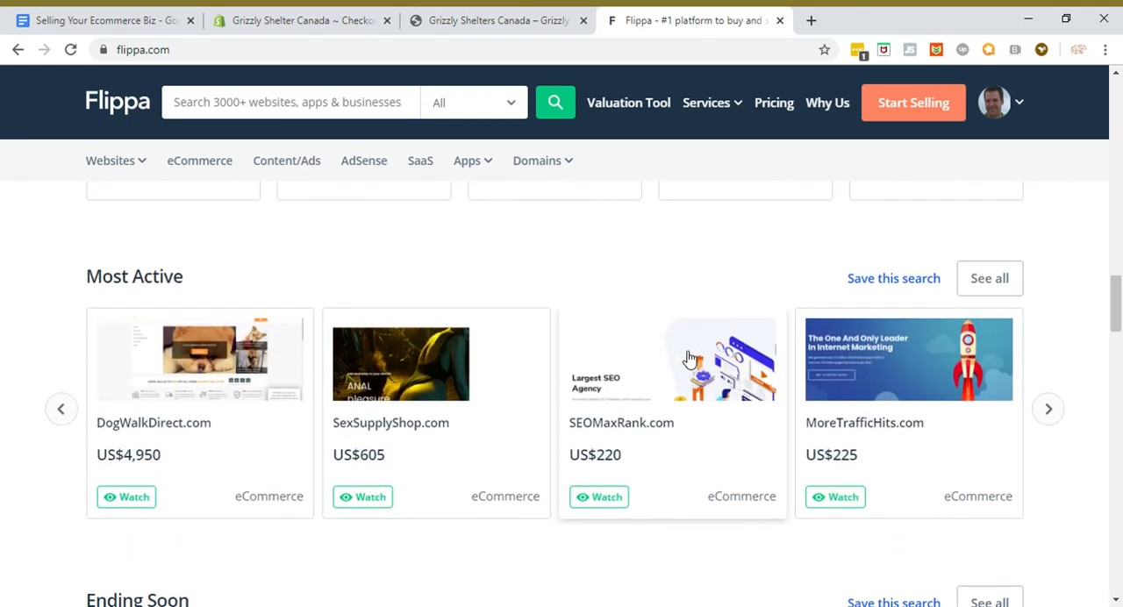
pyautogui.moveTo(626, 304)
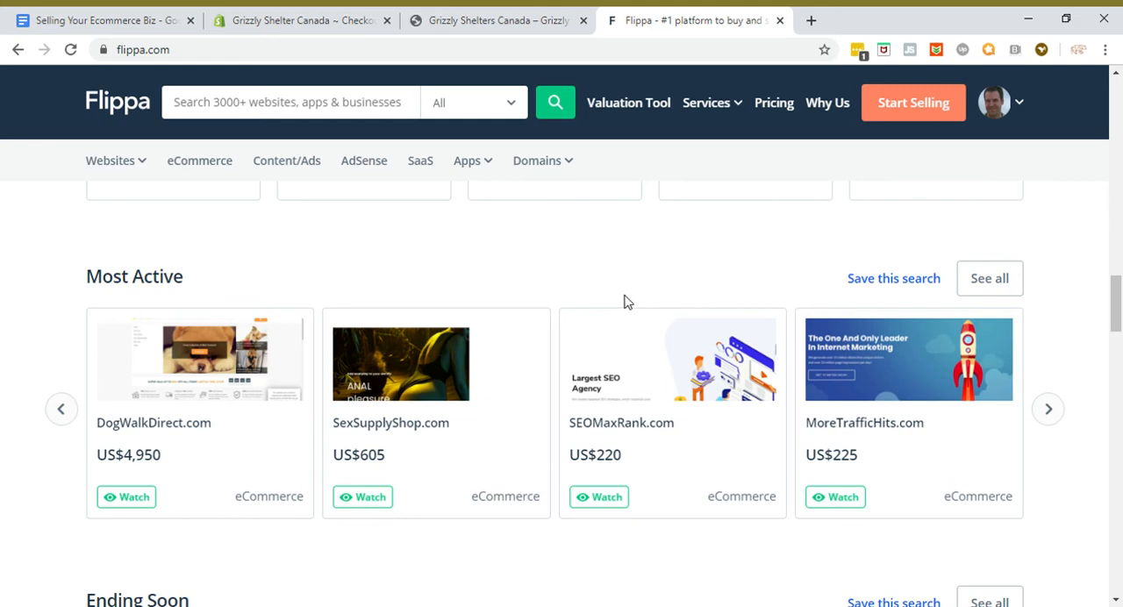
pyautogui.moveTo(660, 290)
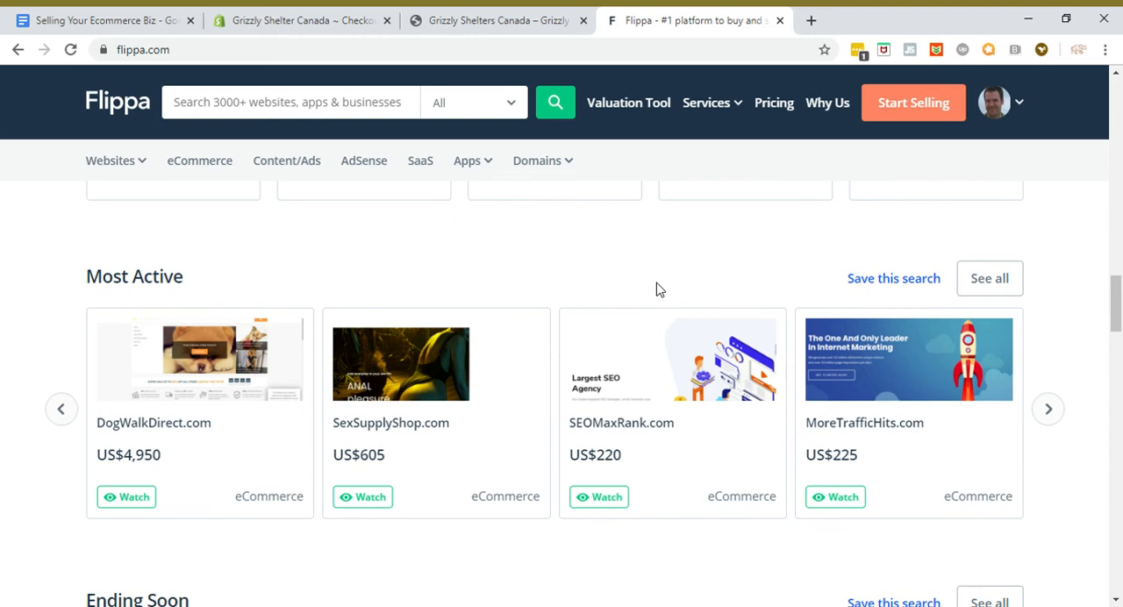
pyautogui.scroll(-3)
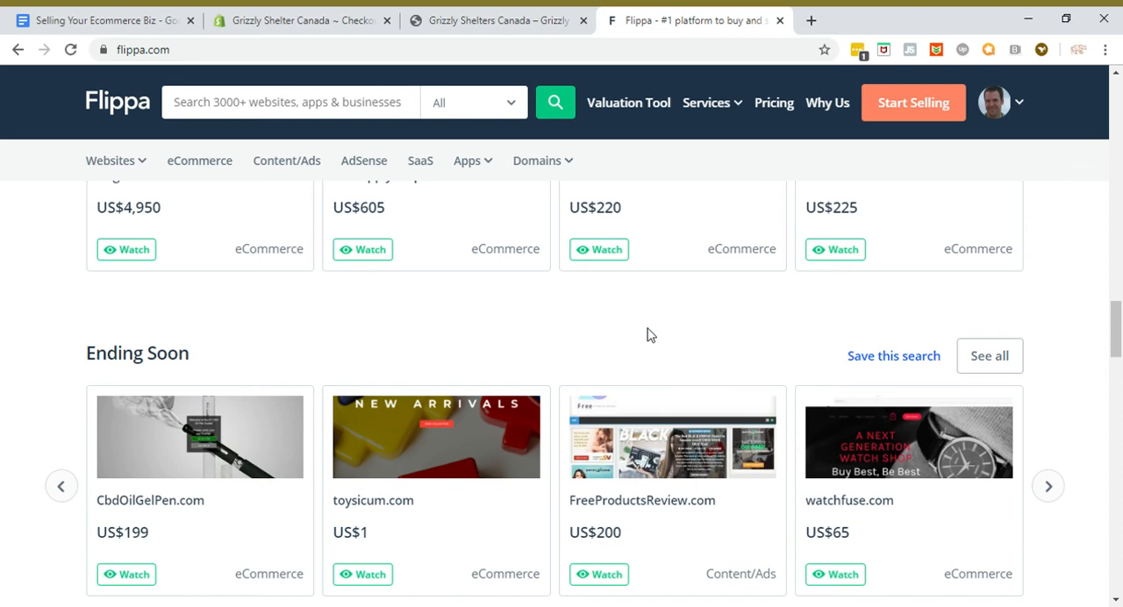
# Step: Start item 8, 'Escrow is Key', below the annual earnings question
pyautogui.click(96, 21)
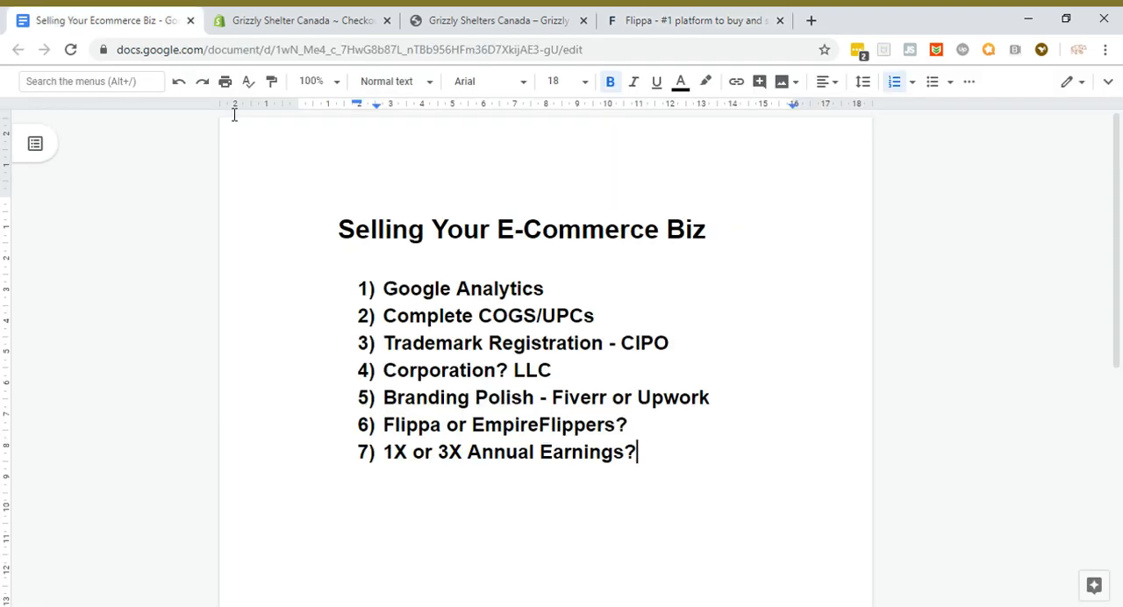
pyautogui.moveTo(597, 265)
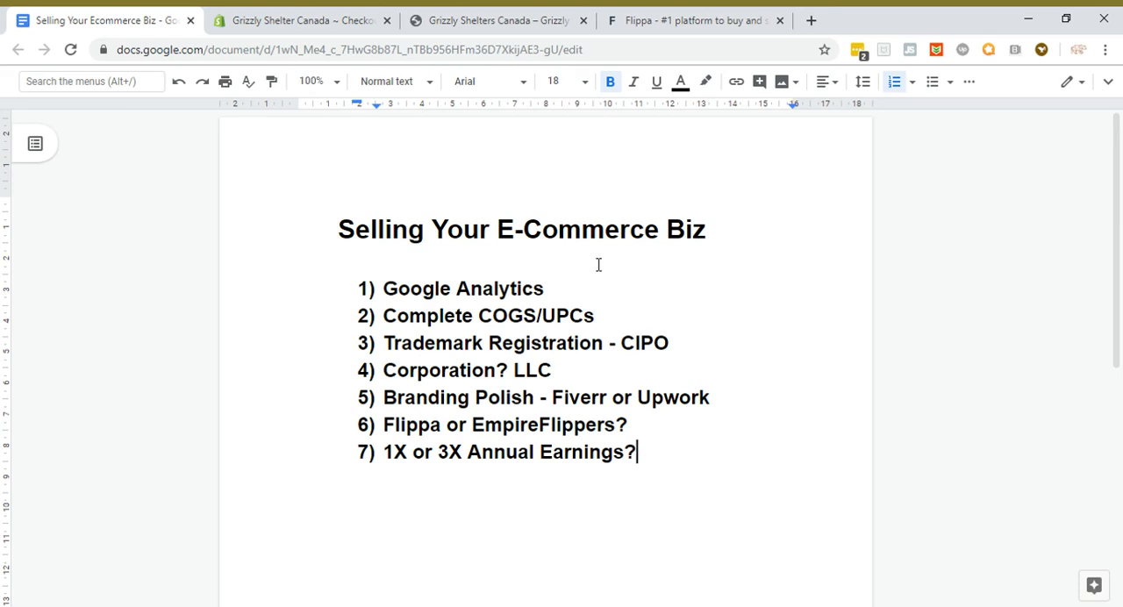
pyautogui.write('Escrow i Key')
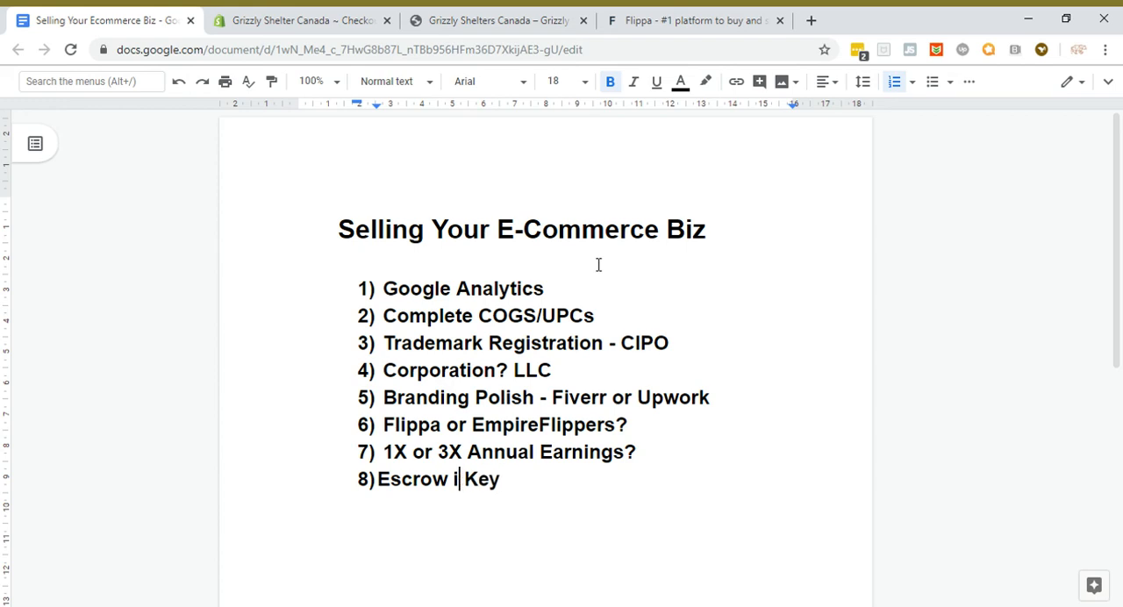
pyautogui.write('s')
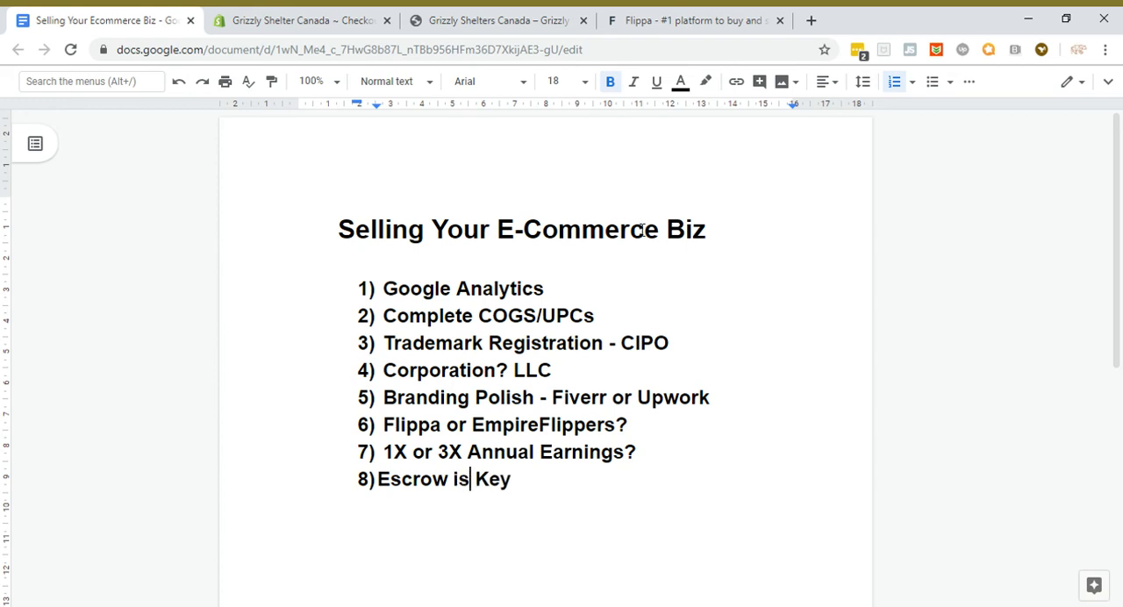
pyautogui.click(693, 19)
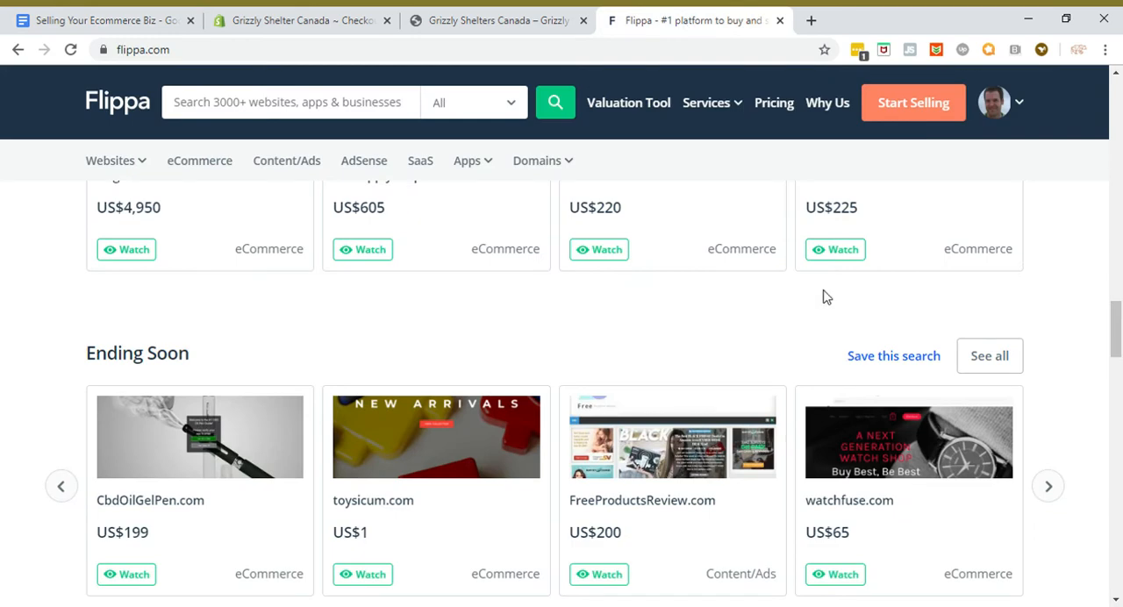
pyautogui.moveTo(842, 249)
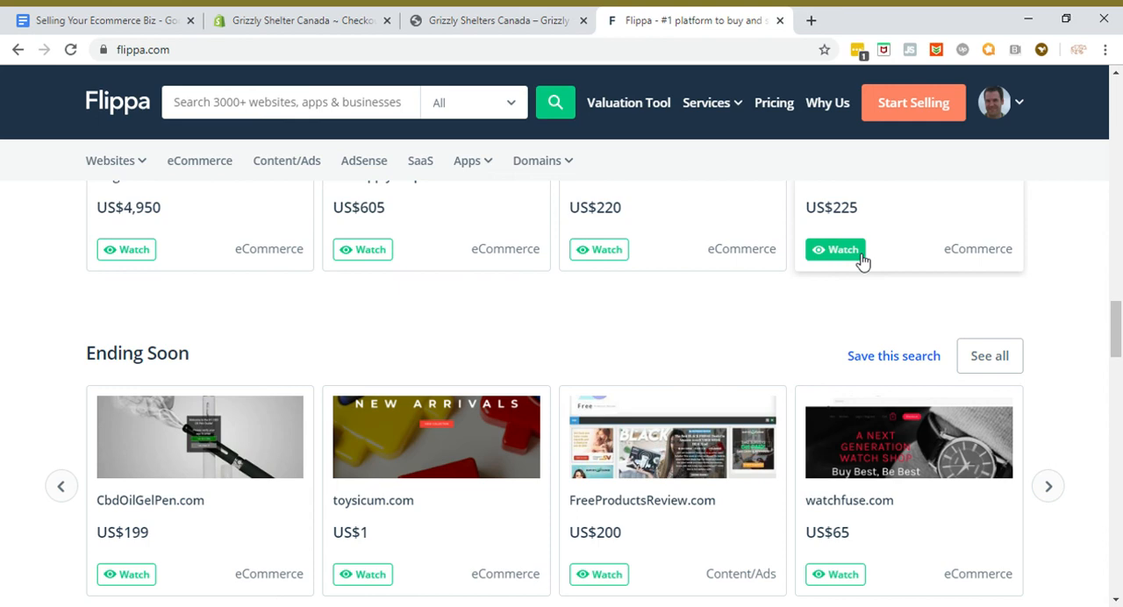
pyautogui.moveTo(753, 349)
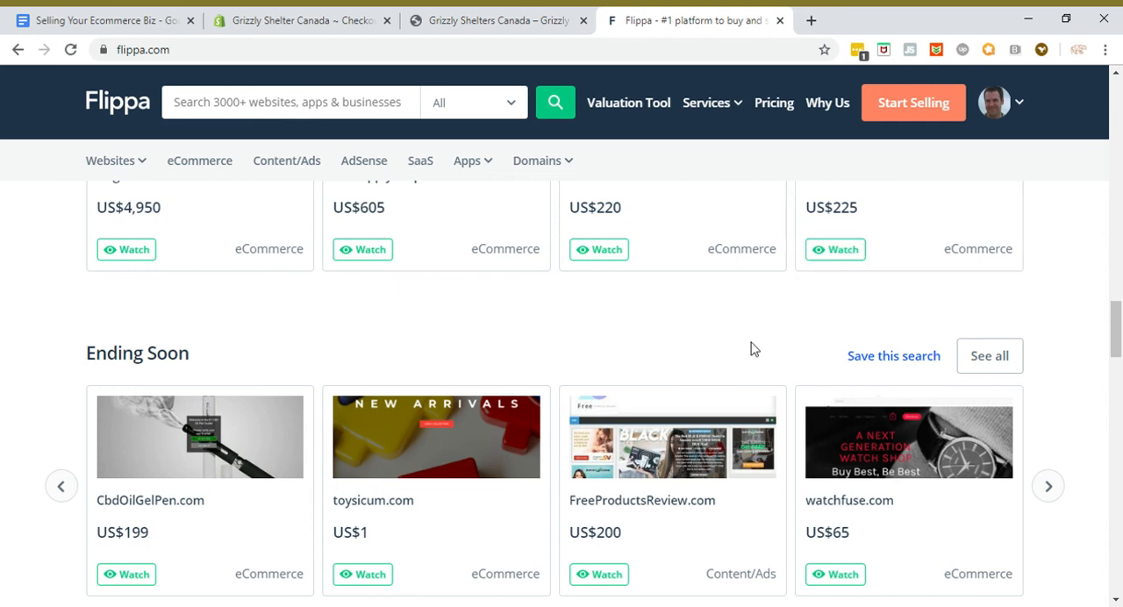
pyautogui.moveTo(734, 326)
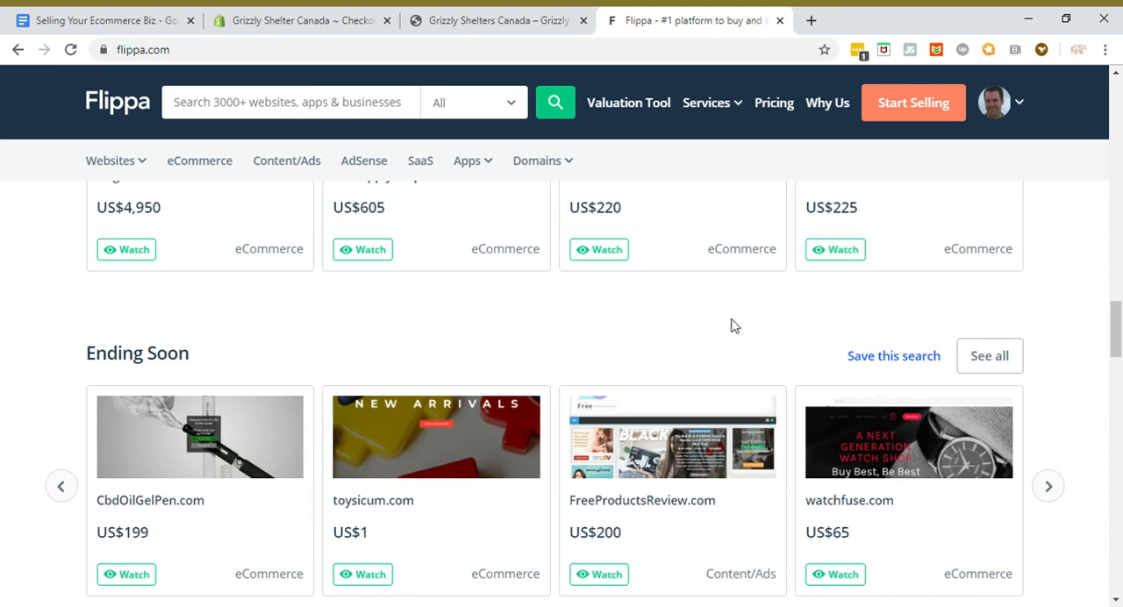
pyautogui.scroll(-3)
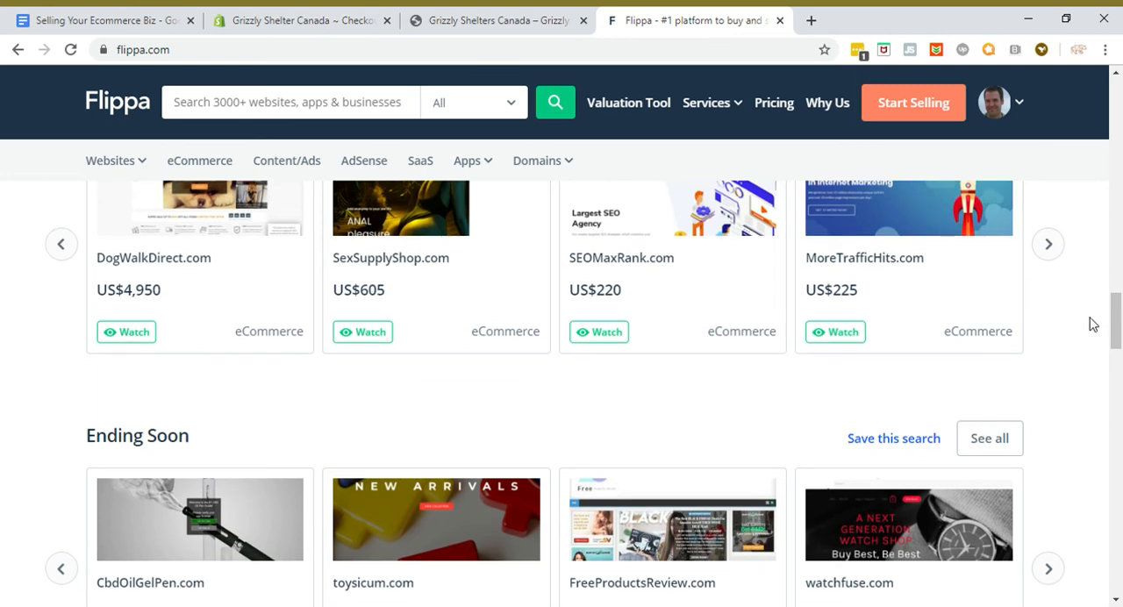
pyautogui.moveTo(1088, 317)
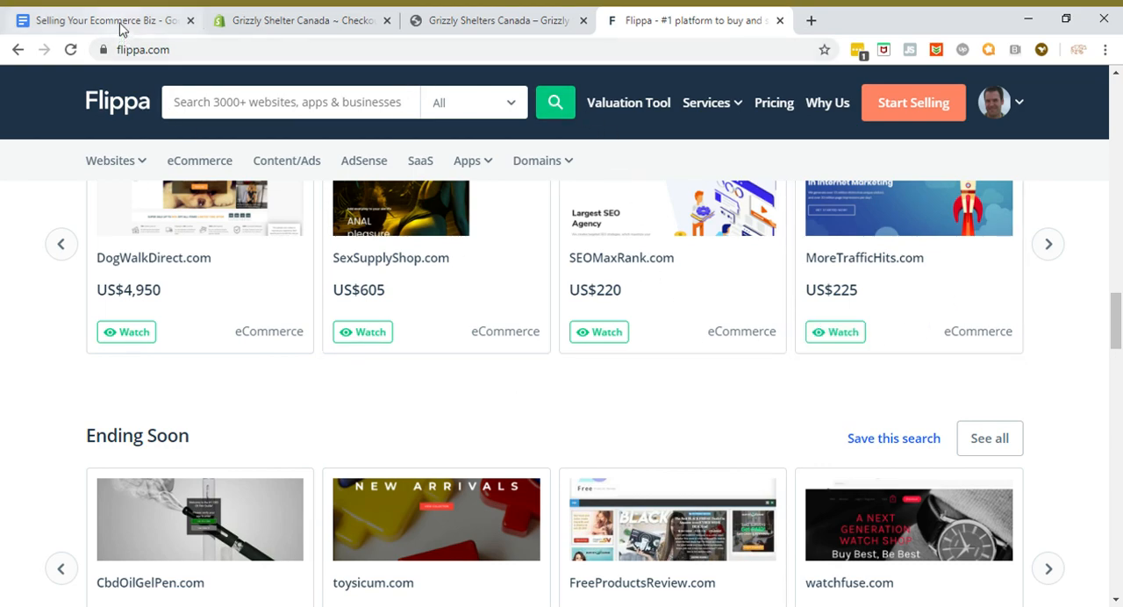
# Step: Return to the Docs tab and place the cursor before 'Escrow is Key' in item 8
pyautogui.click(96, 19)
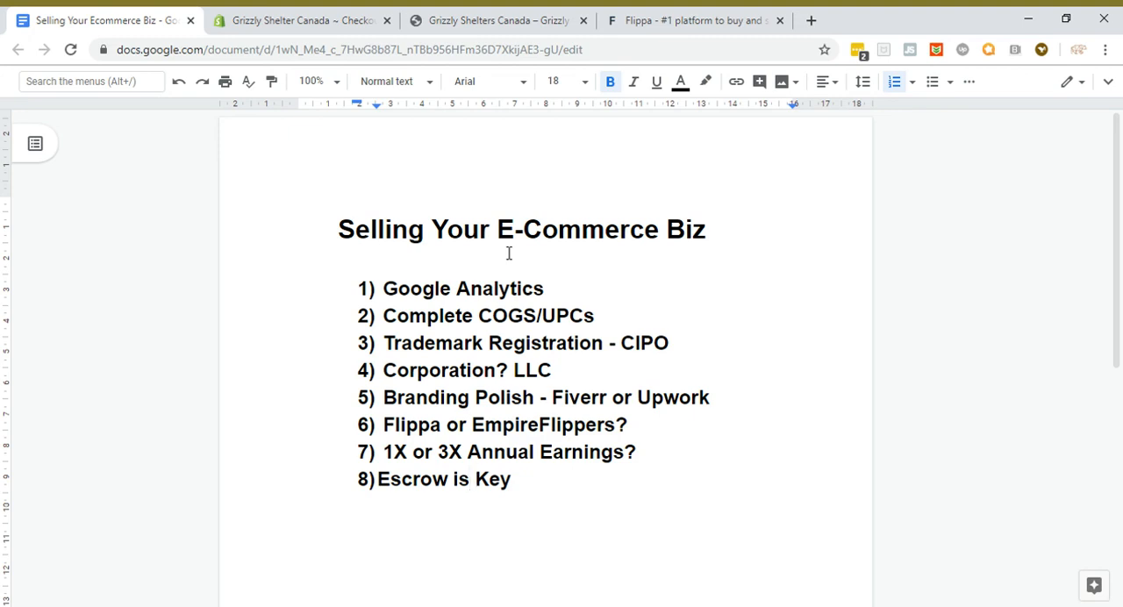
pyautogui.click(379, 479)
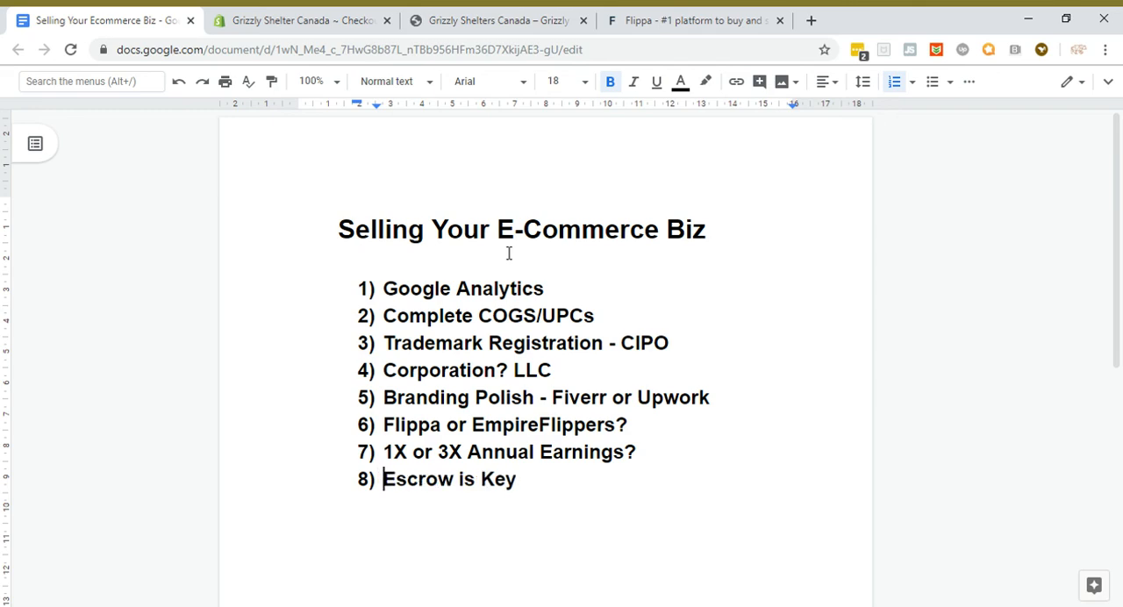
pyautogui.moveTo(842, 238)
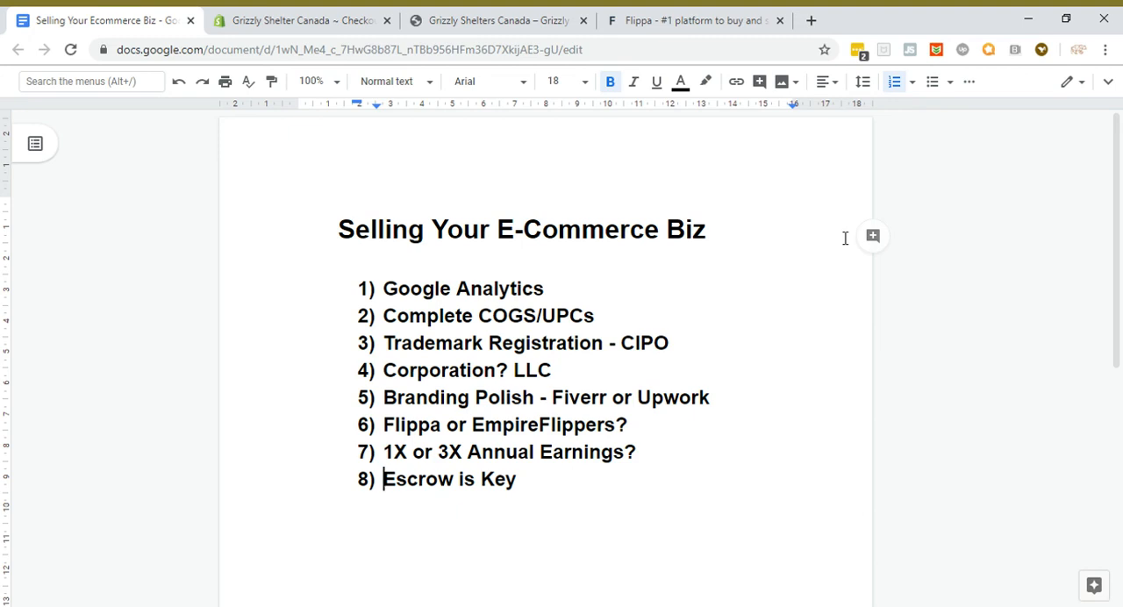
pyautogui.moveTo(826, 254)
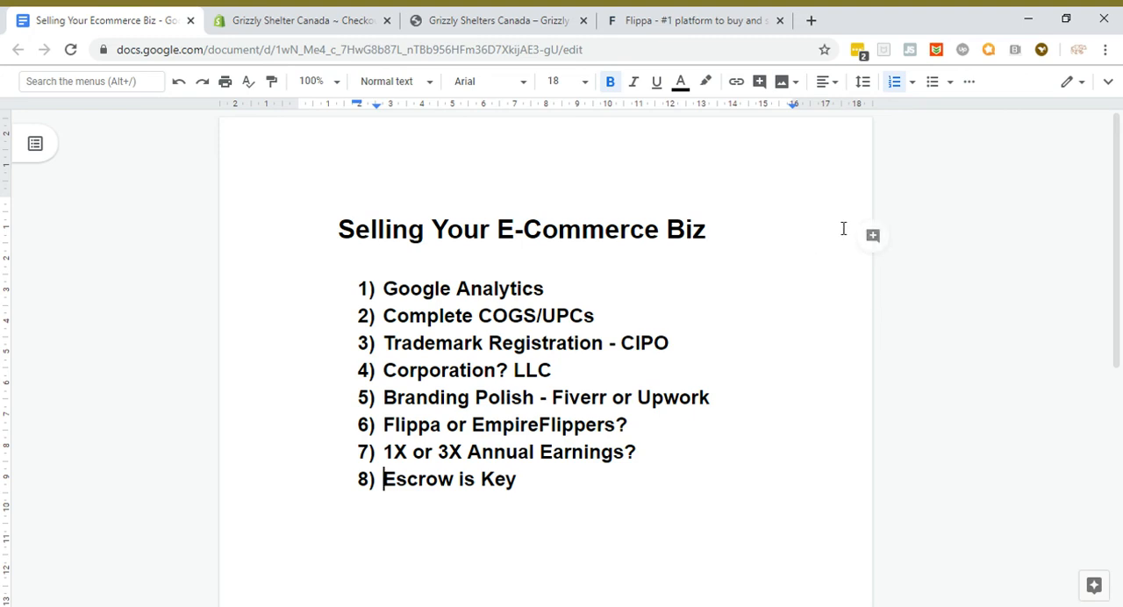
pyautogui.moveTo(982, 196)
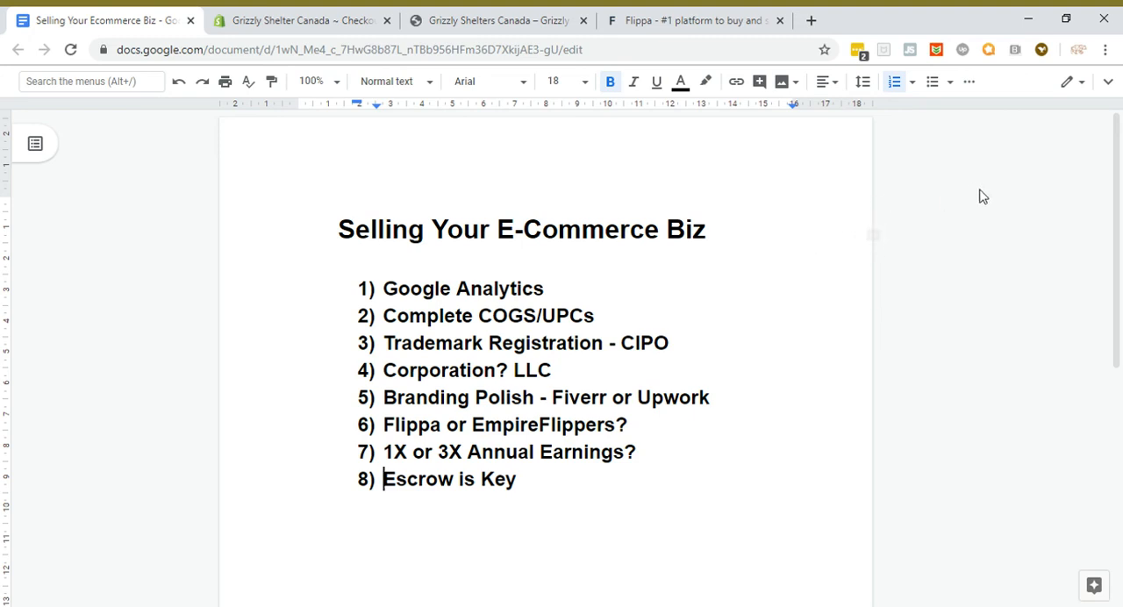
pyautogui.moveTo(1034, 160)
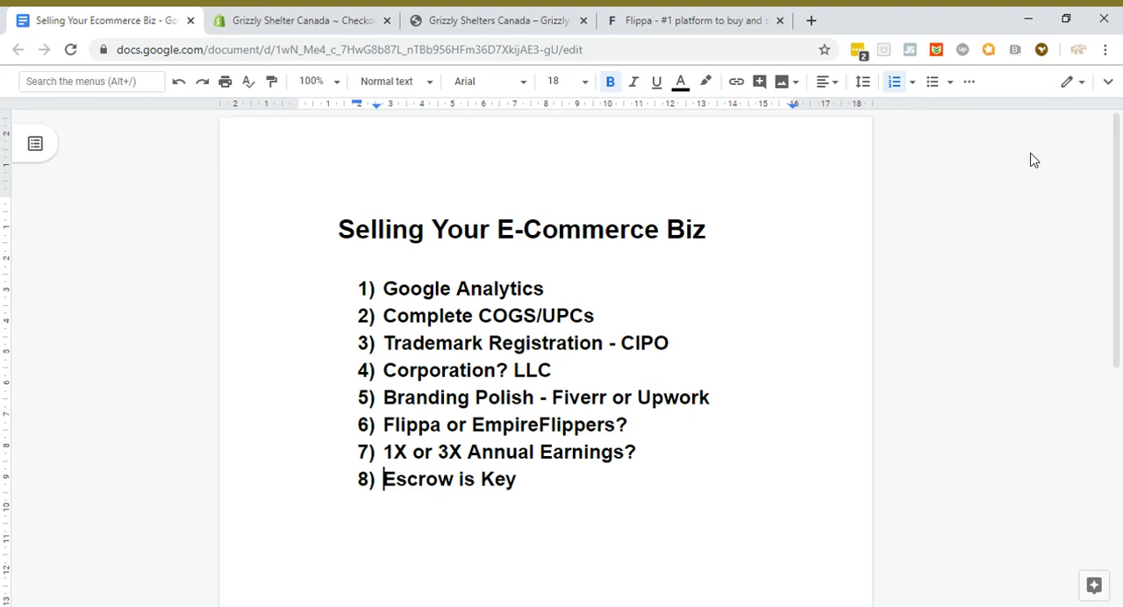
pyautogui.moveTo(1043, 146)
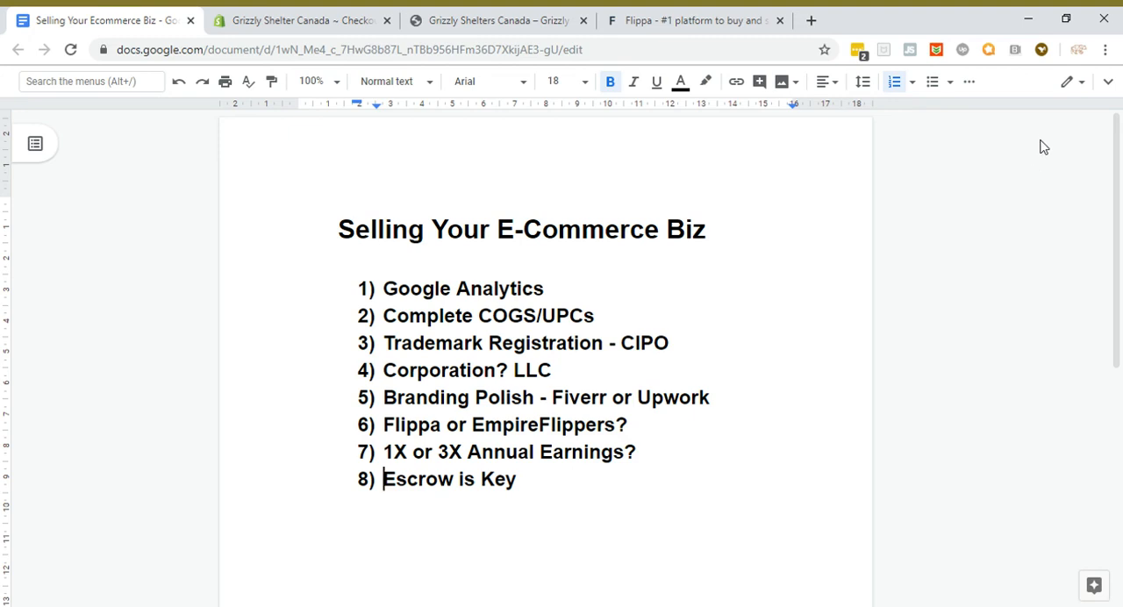